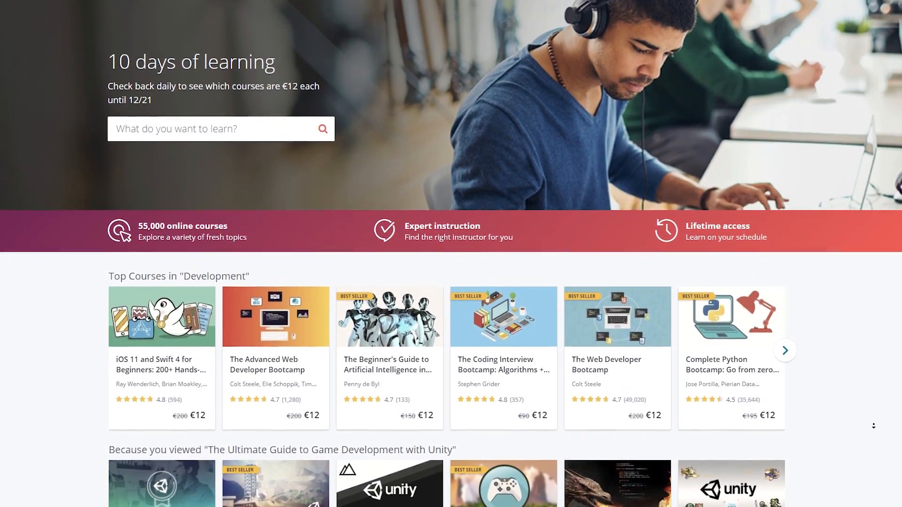
# - Scroll through the Unity course page down to its curriculum of sections and lectures
pyautogui.scroll(-3)
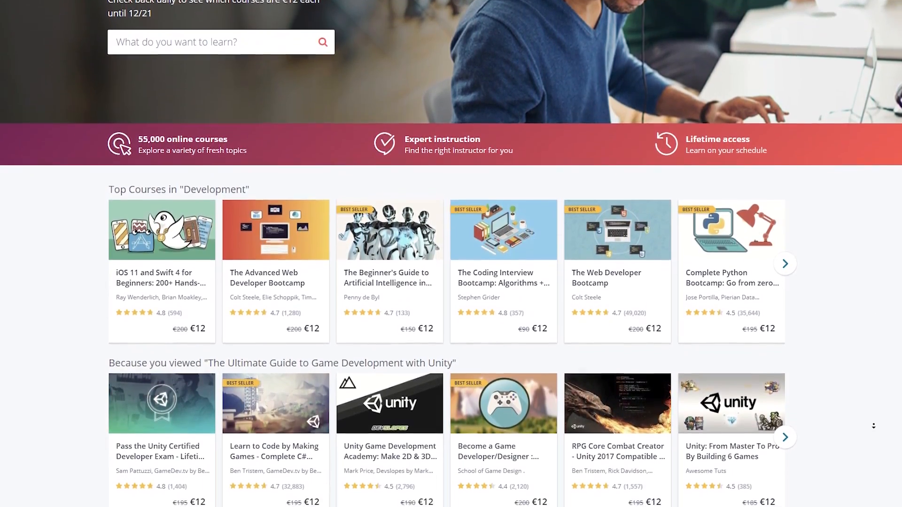
pyautogui.scroll(-3)
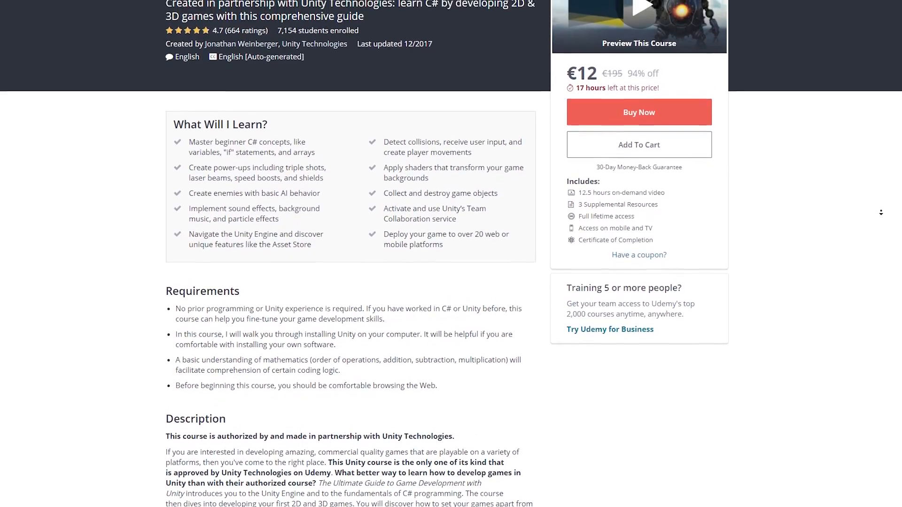
pyautogui.scroll(3)
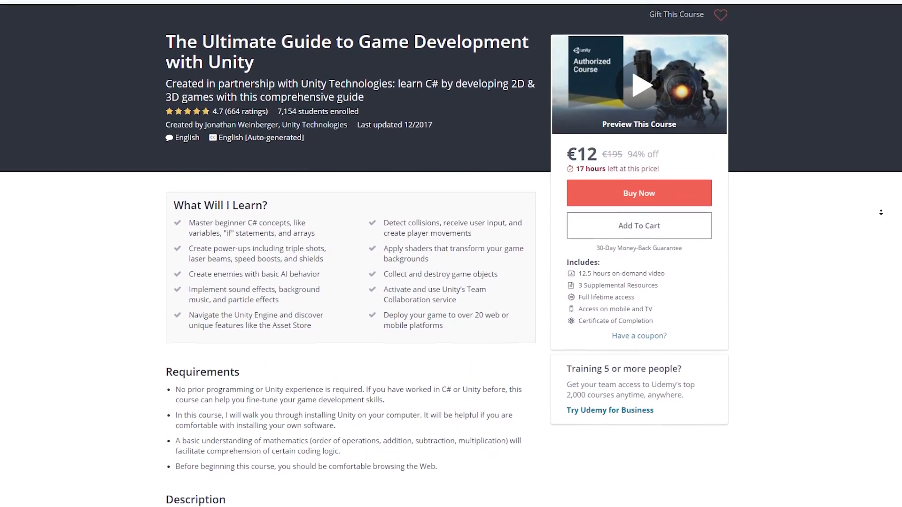
pyautogui.scroll(-3)
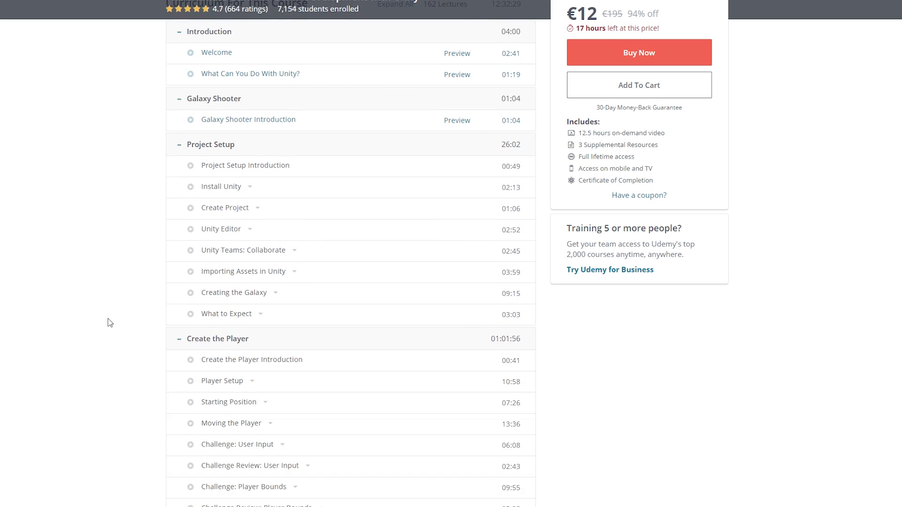
pyautogui.scroll(-3)
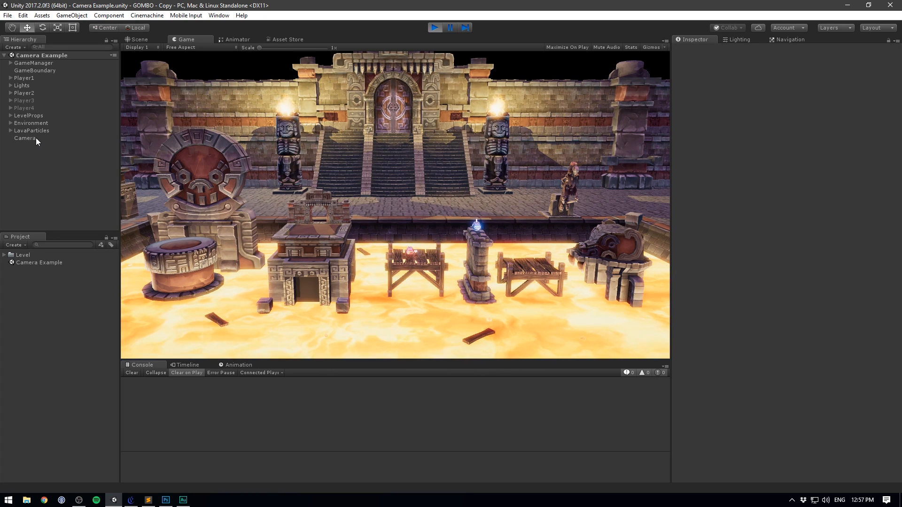
# - Stop Play mode and add a new MultipleTargetCamera script to the Camera object
pyautogui.click(24, 138)
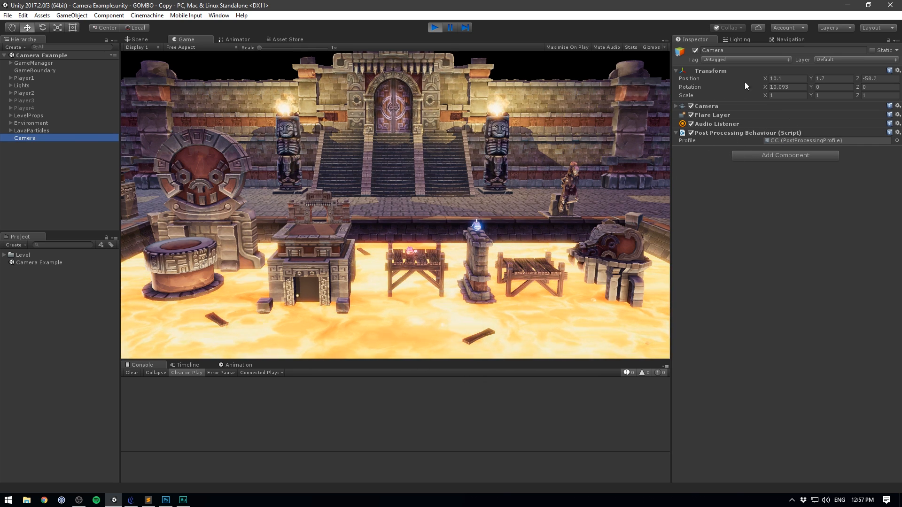
pyautogui.click(434, 28)
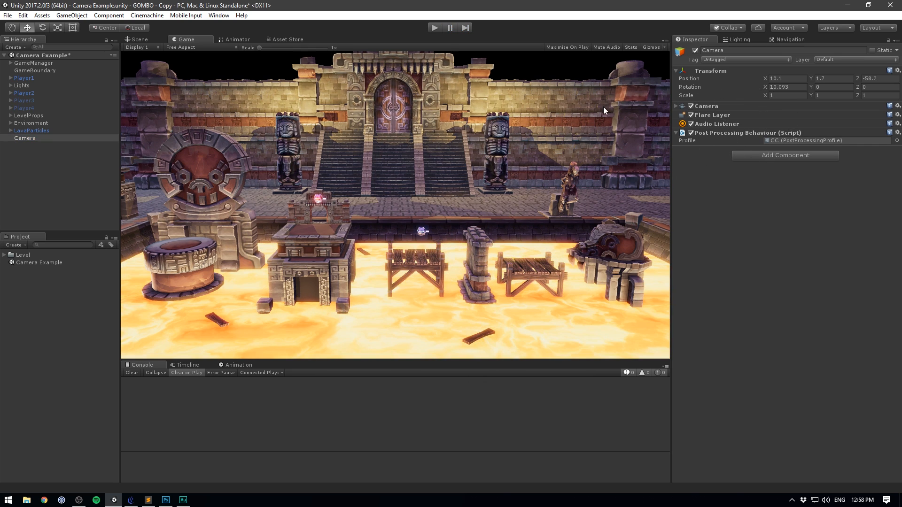
pyautogui.click(784, 155)
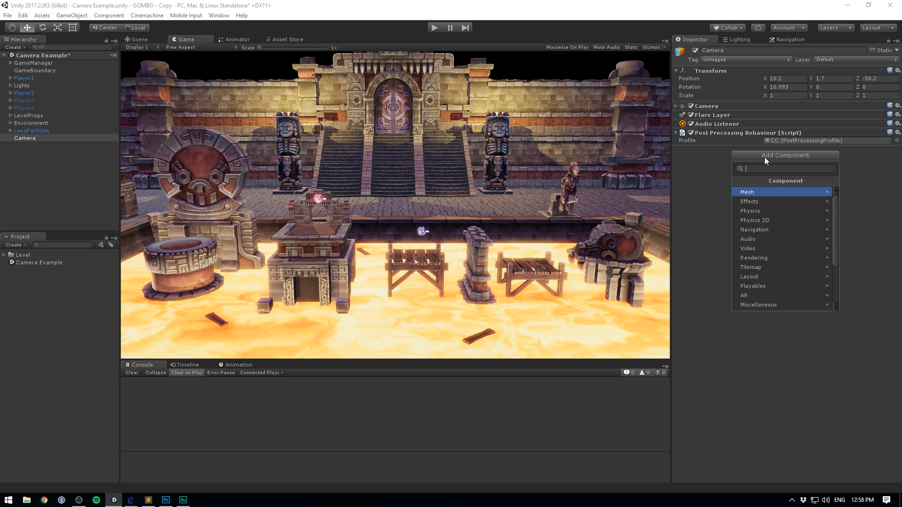
pyautogui.write('MultipleTargetCamera')
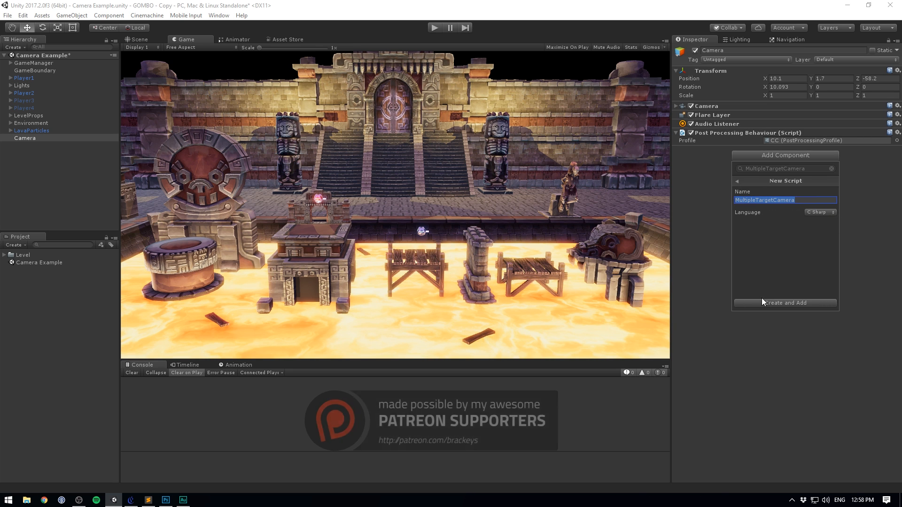
pyautogui.click(785, 303)
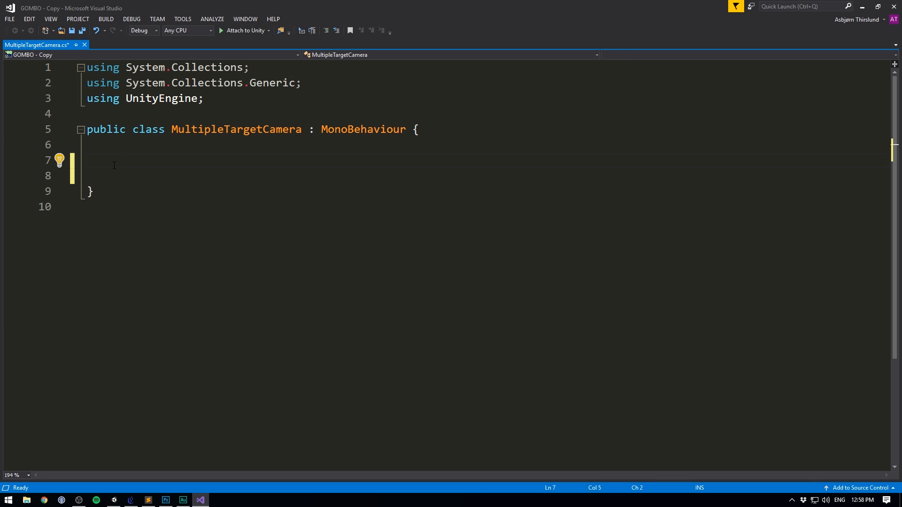
# - Declare a 'public List<Transform> targets;' field in MultipleTargetCamera
pyautogui.write('public')
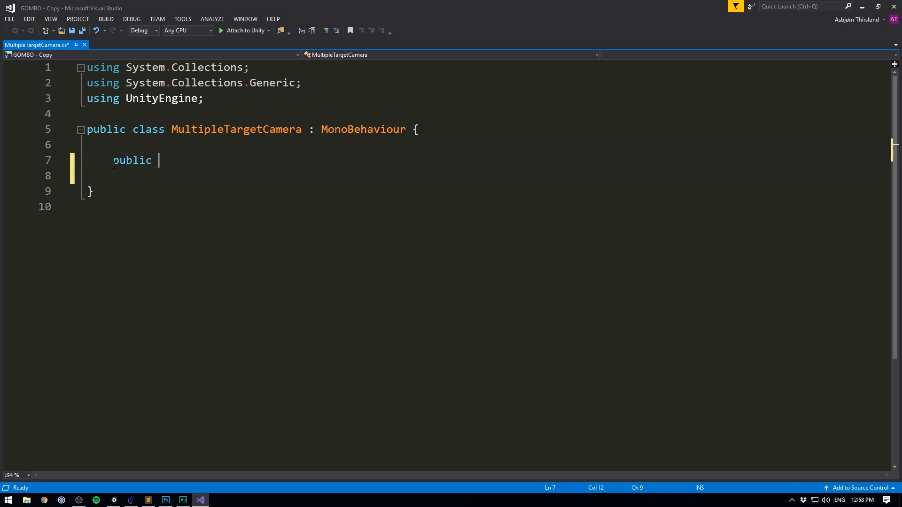
pyautogui.write('List<Transform>')
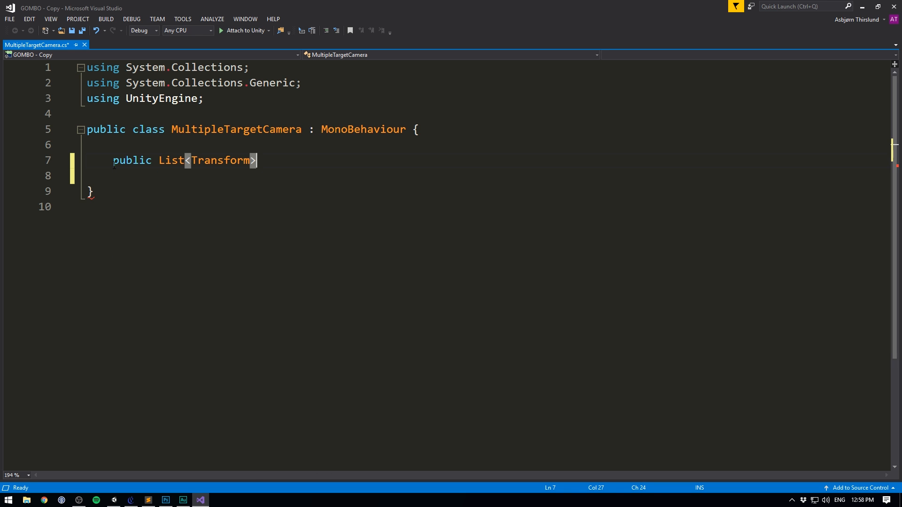
pyautogui.write('targets;')
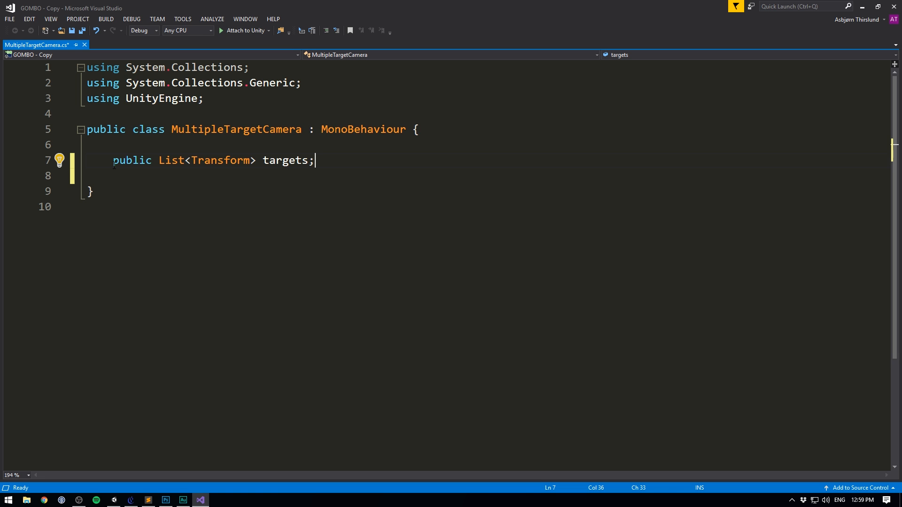
pyautogui.press('Enter')
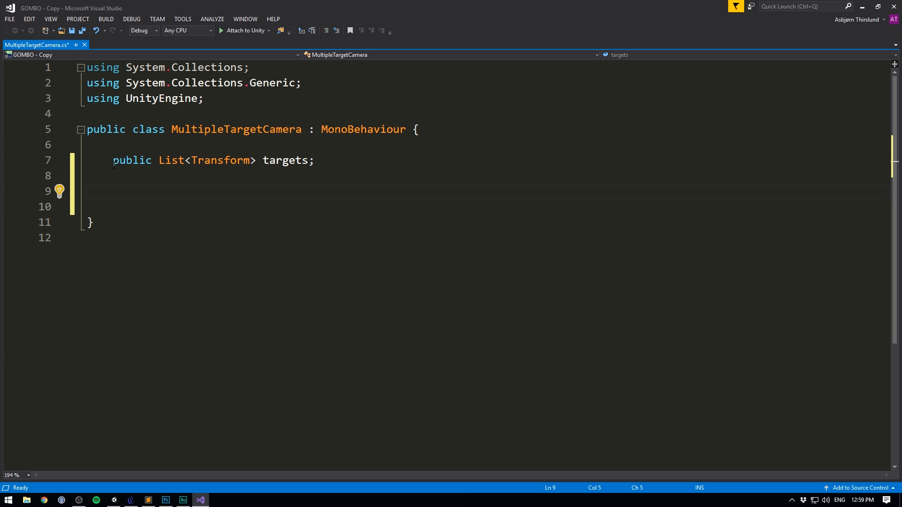
# - Add a LateUpdate() method that starts assigning transform.position from the targets
pyautogui.click(114, 192)
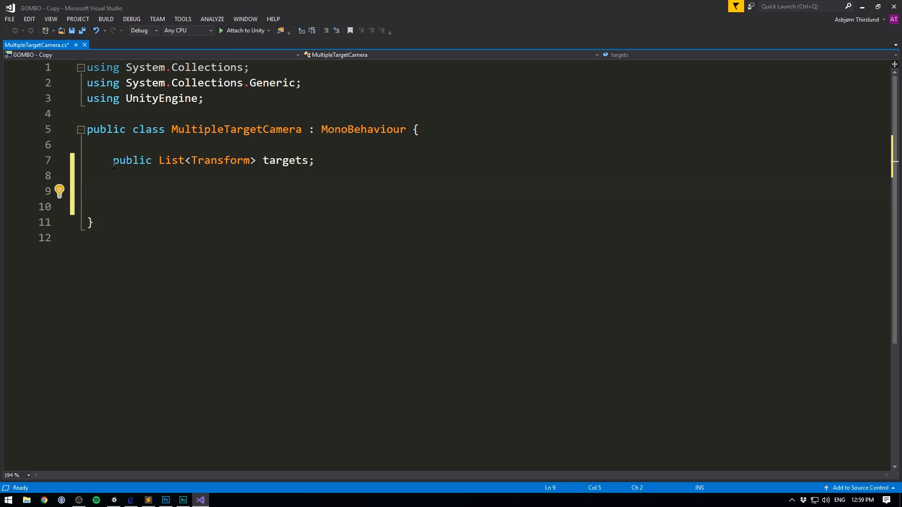
pyautogui.write('void LateUpdate')
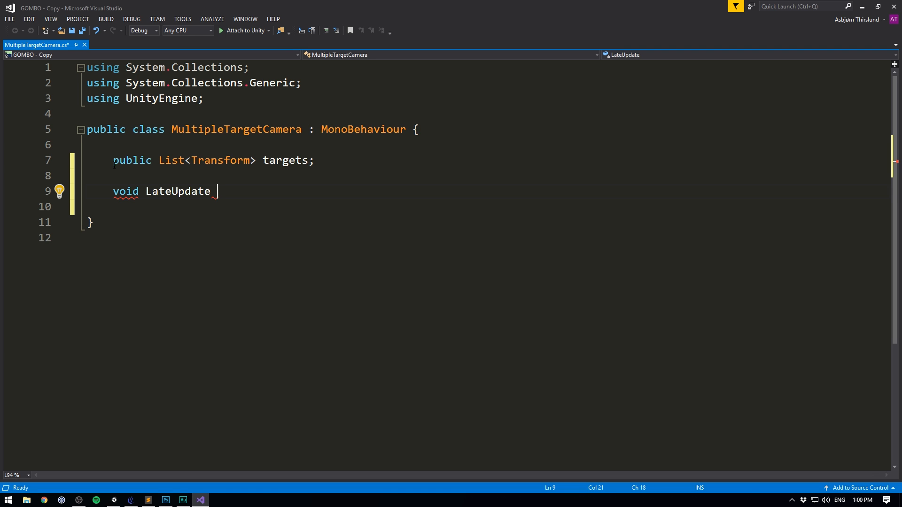
pyautogui.write('()')
pyautogui.write('{')
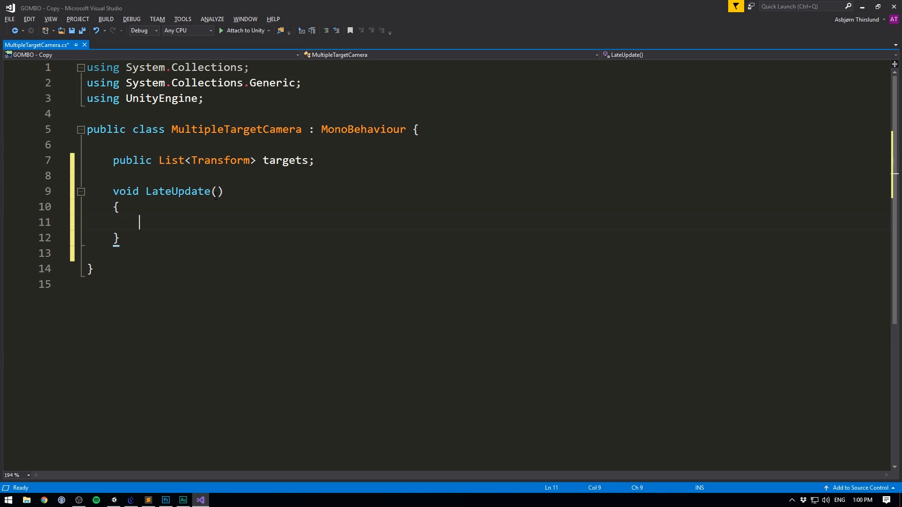
pyautogui.write('transform.position')
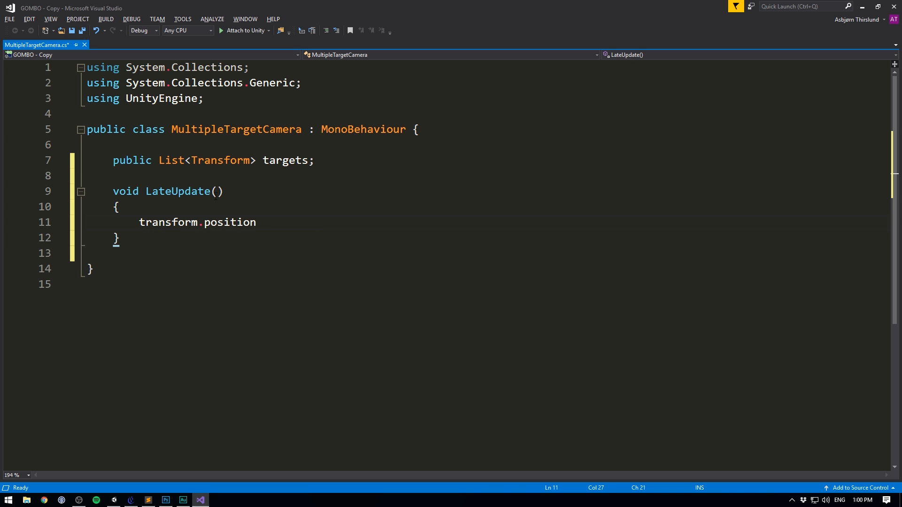
pyautogui.write('= target')
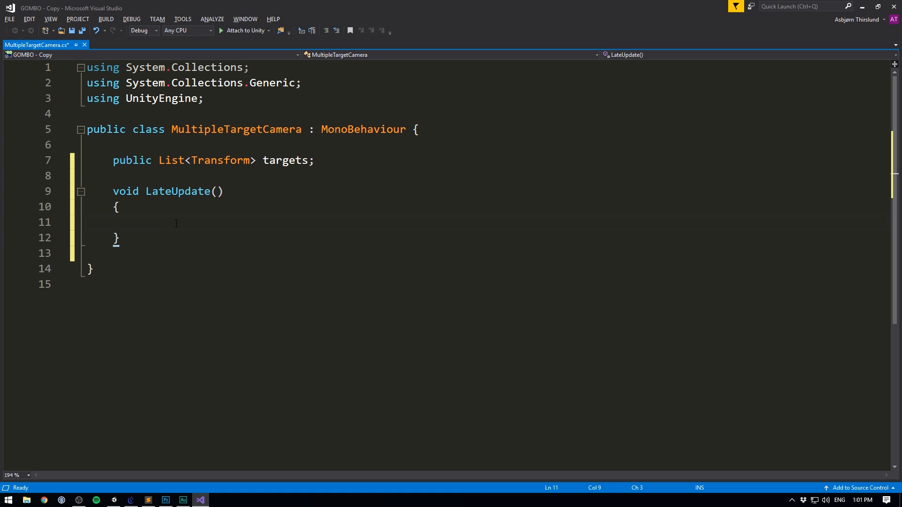
# - Inside LateUpdate, write 'Vector3 centerPoint = GetCenterPoint();'
pyautogui.click(138, 223)
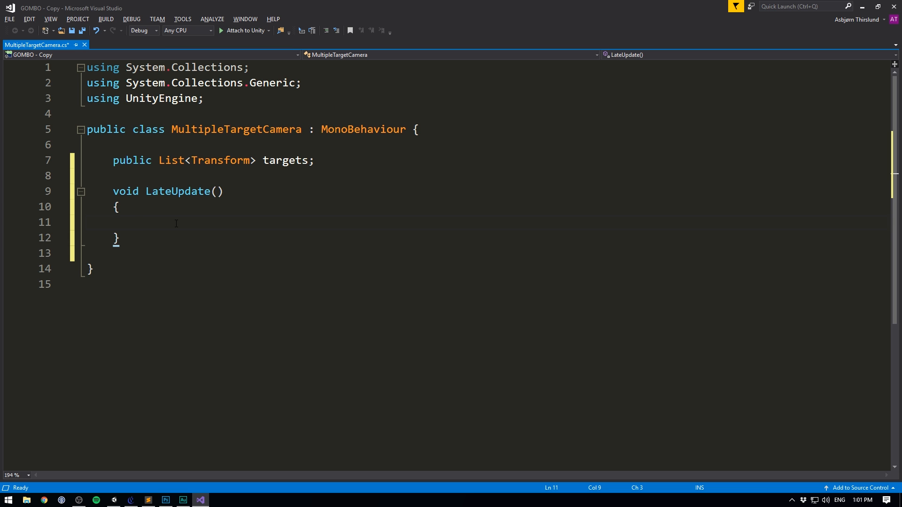
pyautogui.write('Vector3 c')
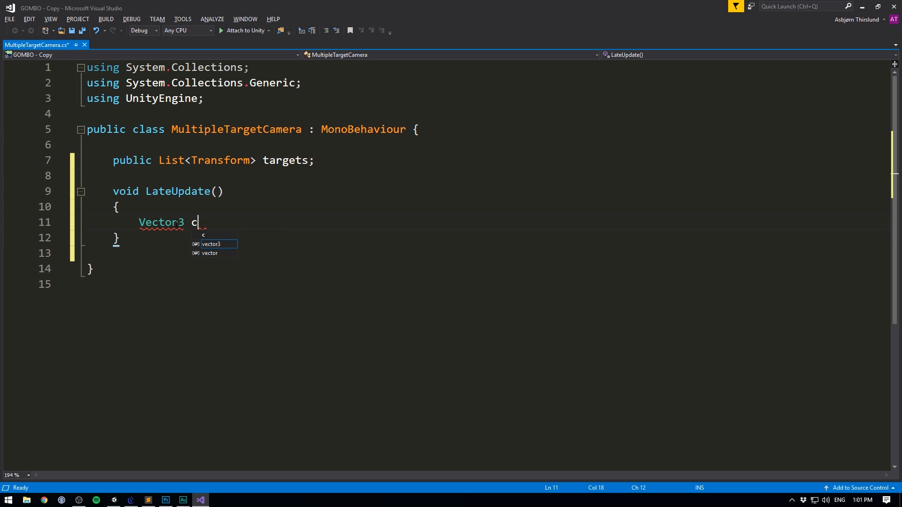
pyautogui.write('enterPoint =')
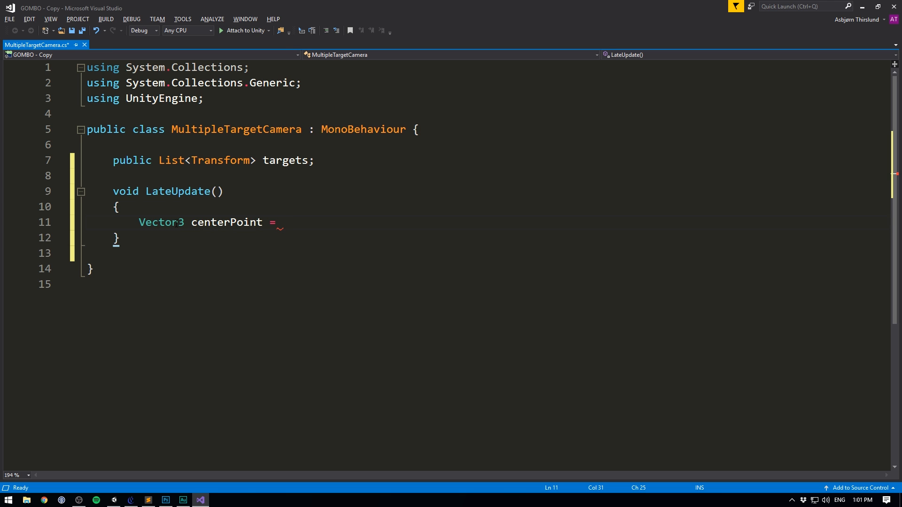
pyautogui.write('GetCenterPoint();')
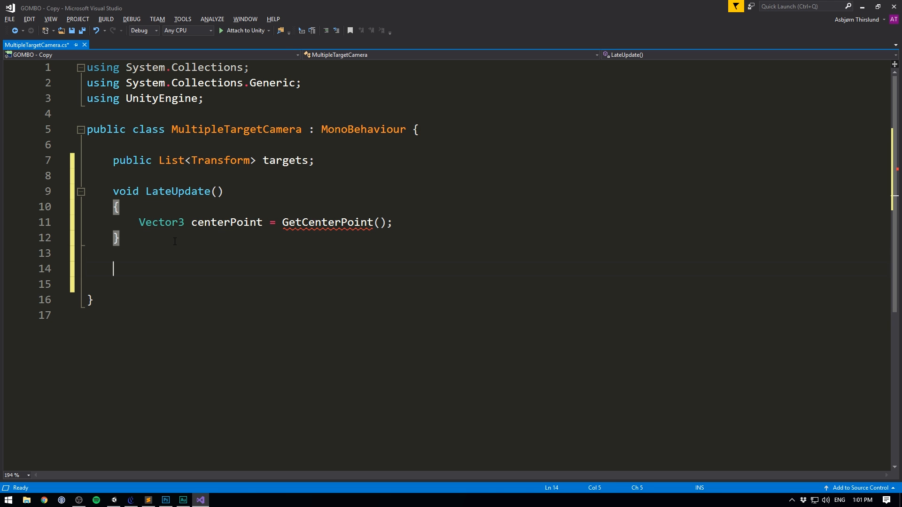
# - Write GetCenterPoint() returning targets[0].position when targets.Count == 1
pyautogui.write('Vector3')
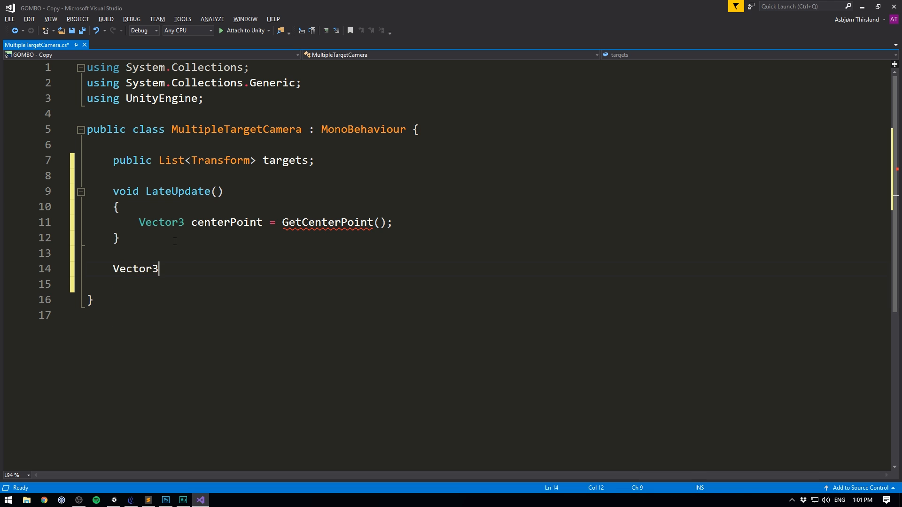
pyautogui.write('GetCenterPoint(')
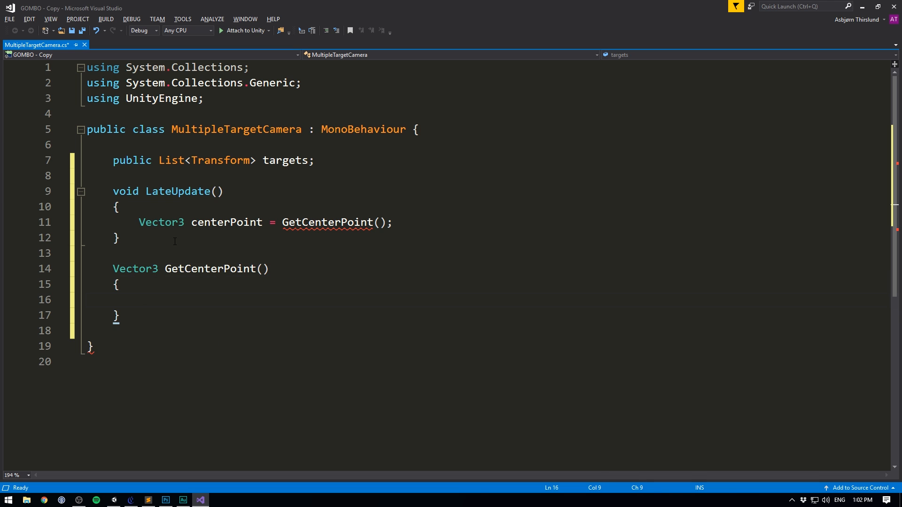
pyautogui.write('if (targets.Count ==')
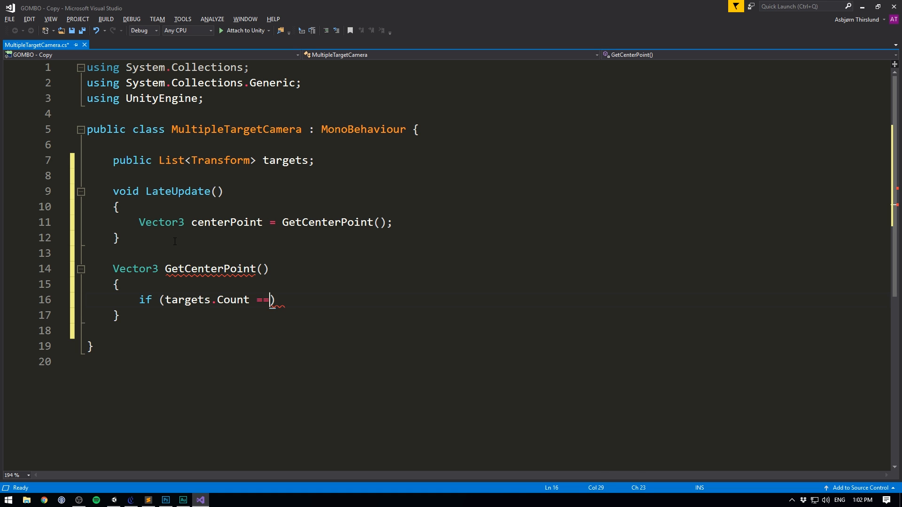
pyautogui.write('1)')
pyautogui.write('{')
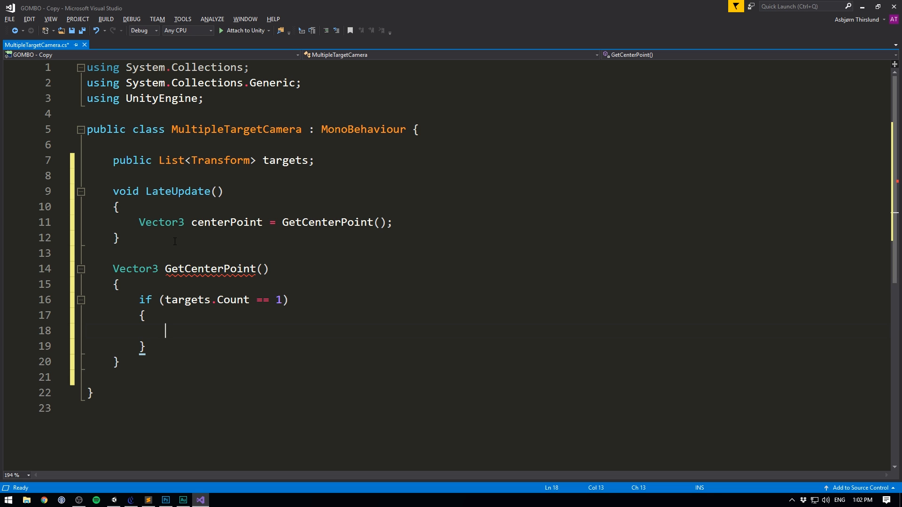
pyautogui.write('return targets')
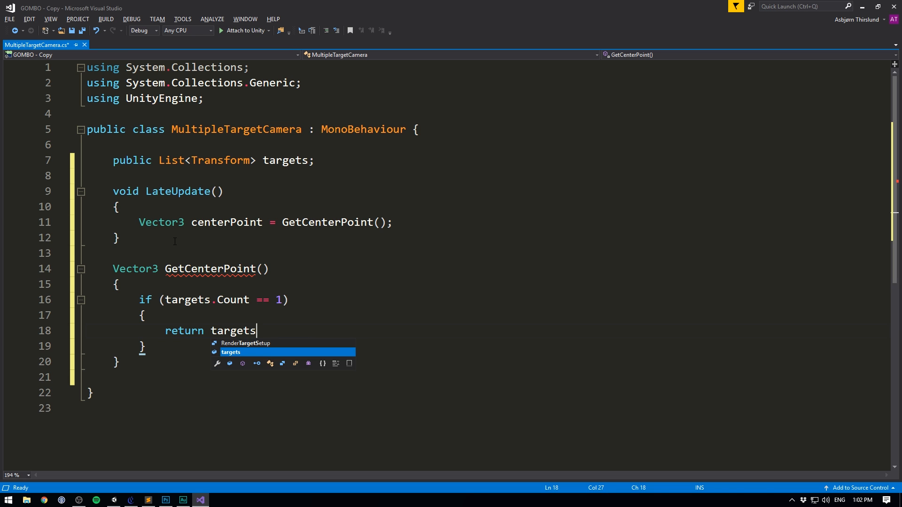
pyautogui.write('[0].position;')
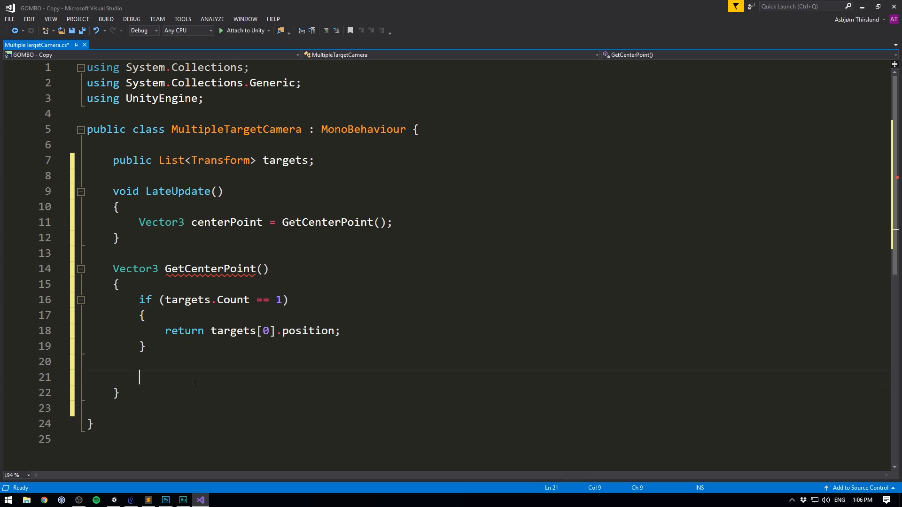
# - Create 'var bounds = new Bounds(targets[0].position...)' and a for loop over targets.Count
pyautogui.write('var bounds = new Bounds')
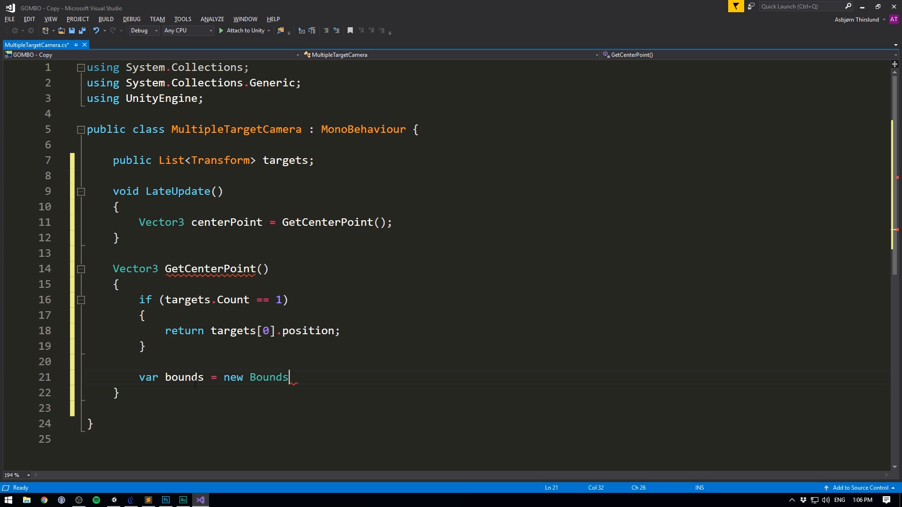
pyautogui.write('(targets[])')
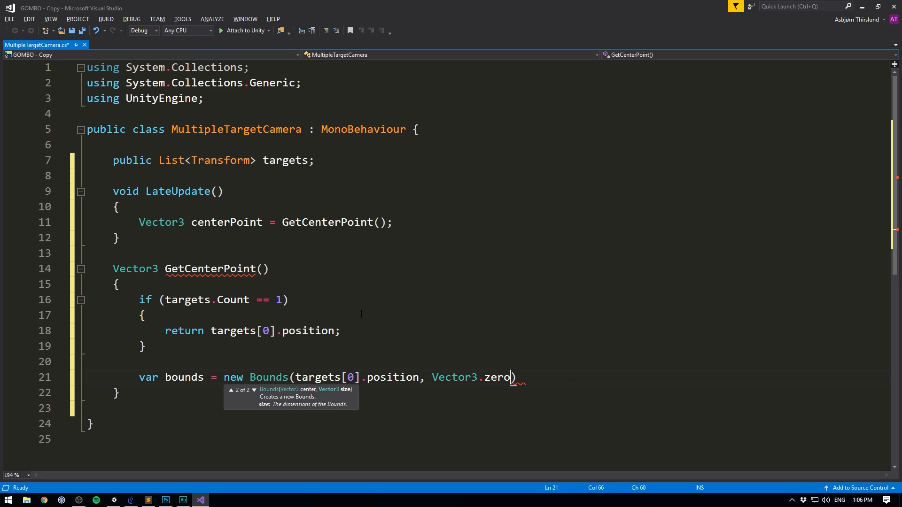
pyautogui.write('for (int i = 0; i < length; i++)')
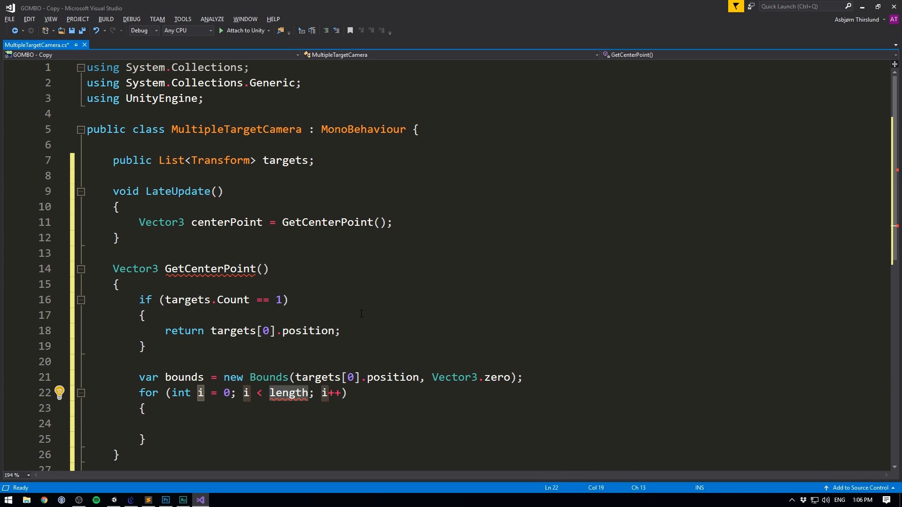
pyautogui.write('targets.Cou')
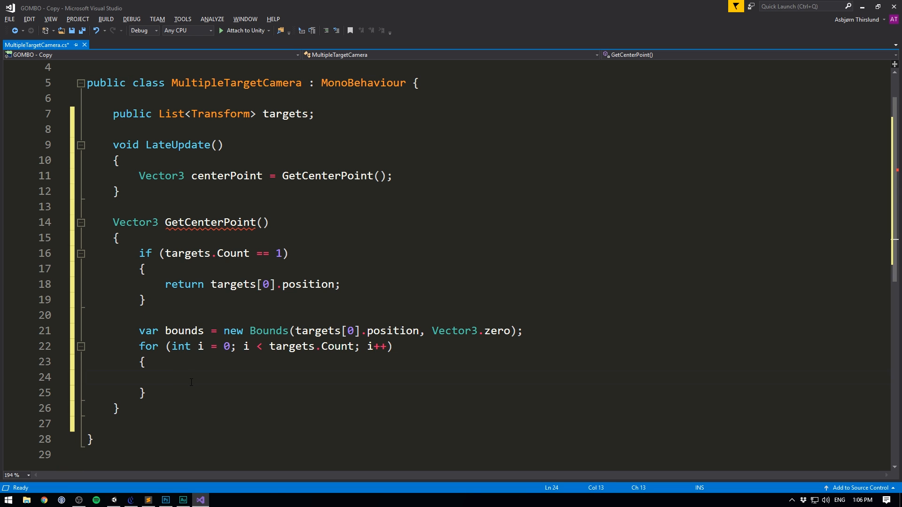
# - Call bounds.Encapsulate(targets[i].position) in the loop and return bounds.center
pyautogui.write('bounds.Encapsulate(')
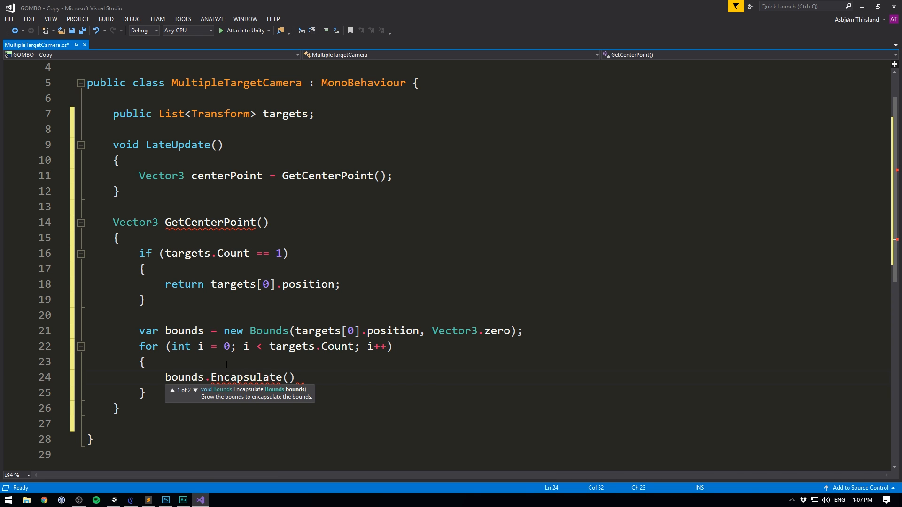
pyautogui.write('targets[]')
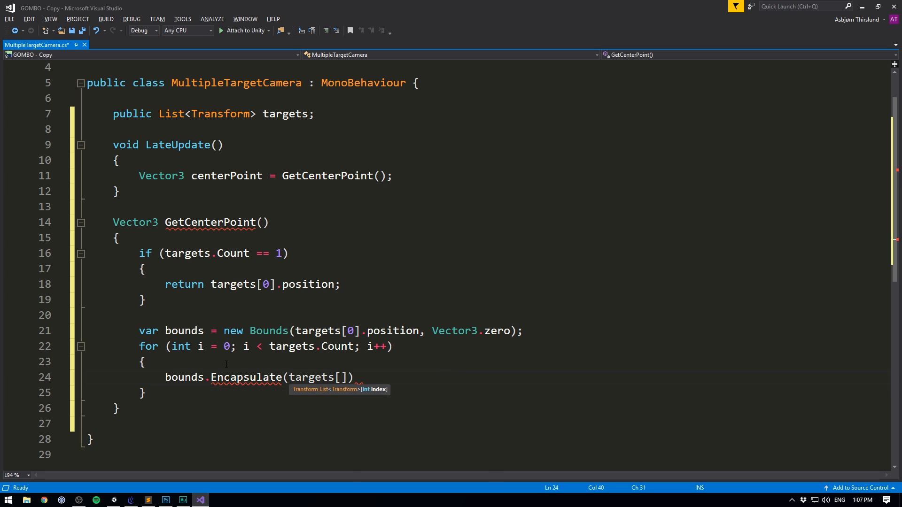
pyautogui.write('i].position;')
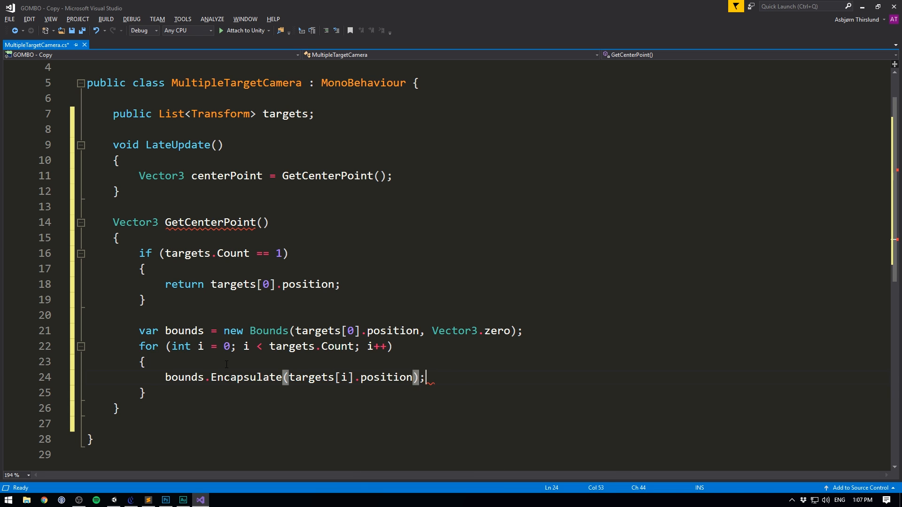
pyautogui.press('enter')
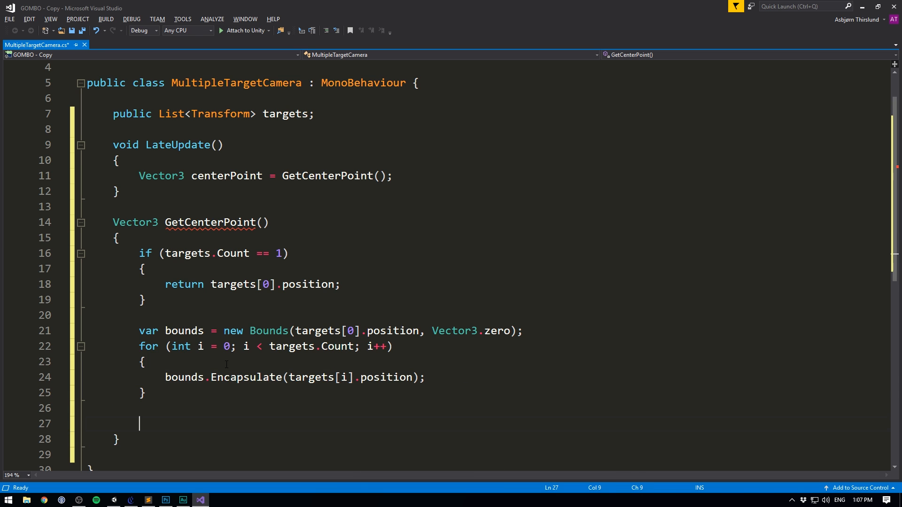
pyautogui.write('return bounds.center;')
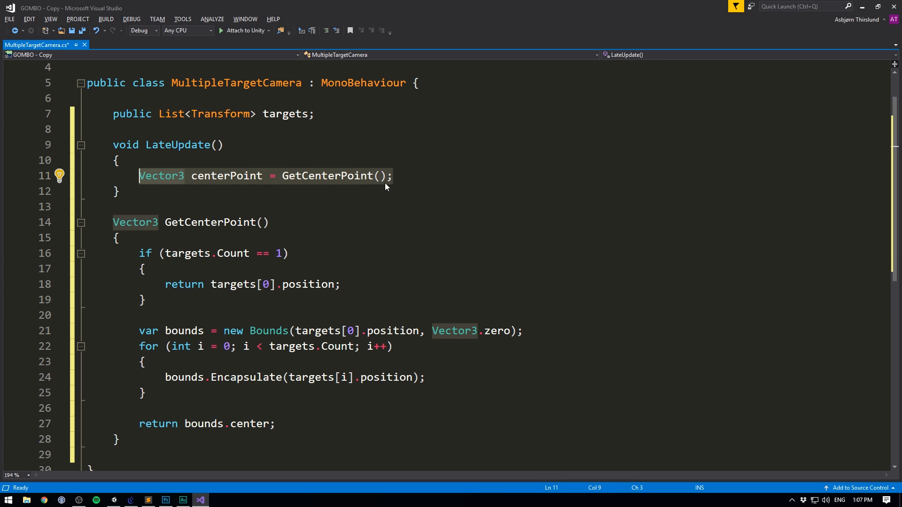
# - Set 'transform.position = centerPoint;' in LateUpdate
pyautogui.press('enter')
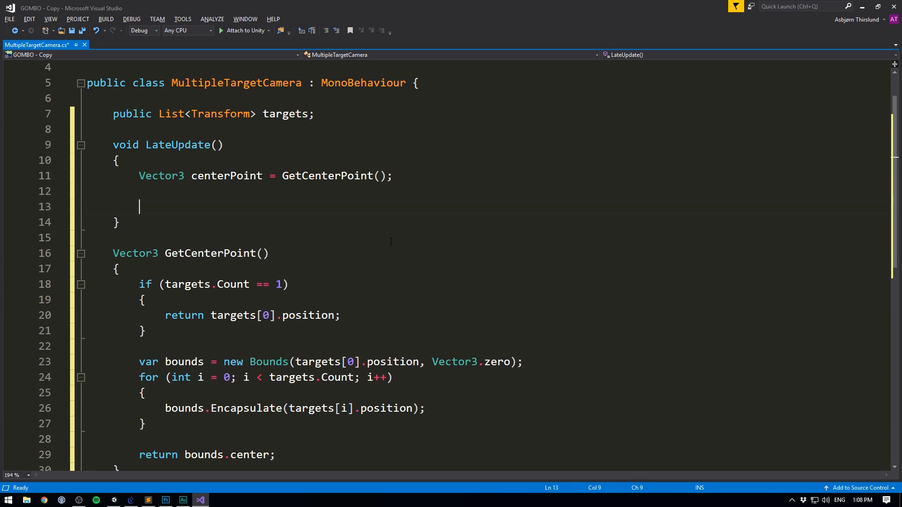
pyautogui.write('transform.position')
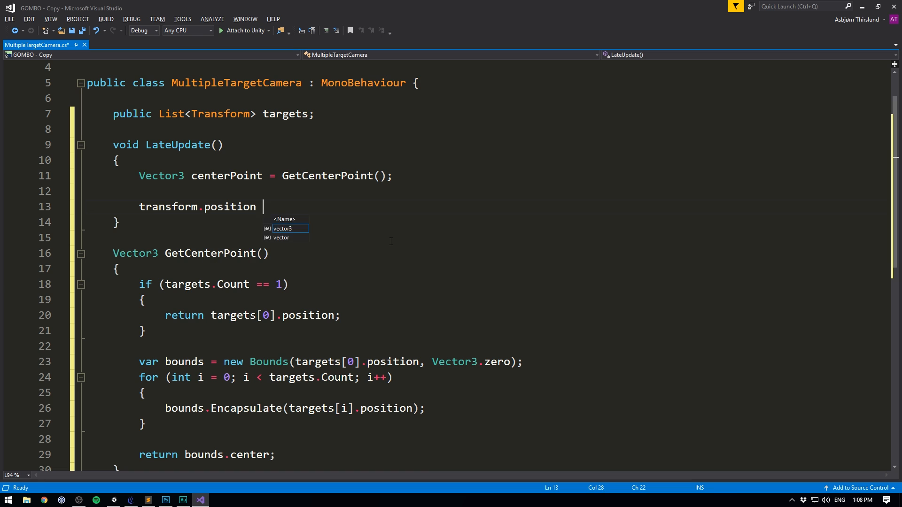
pyautogui.write('= centerPoint;')
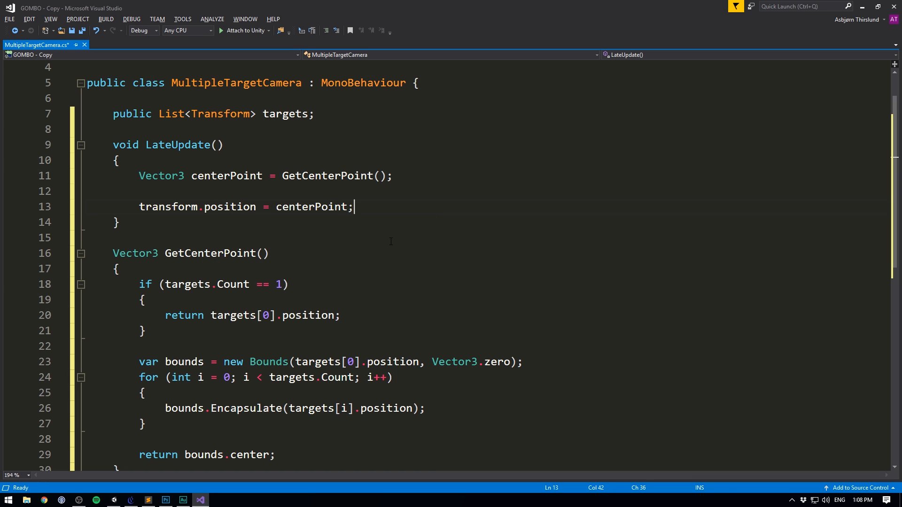
pyautogui.moveTo(370, 205)
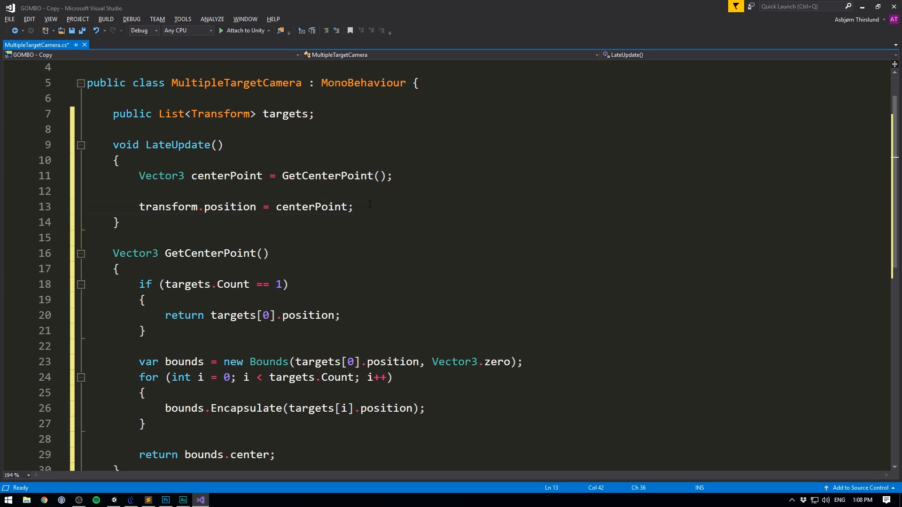
pyautogui.moveTo(376, 203)
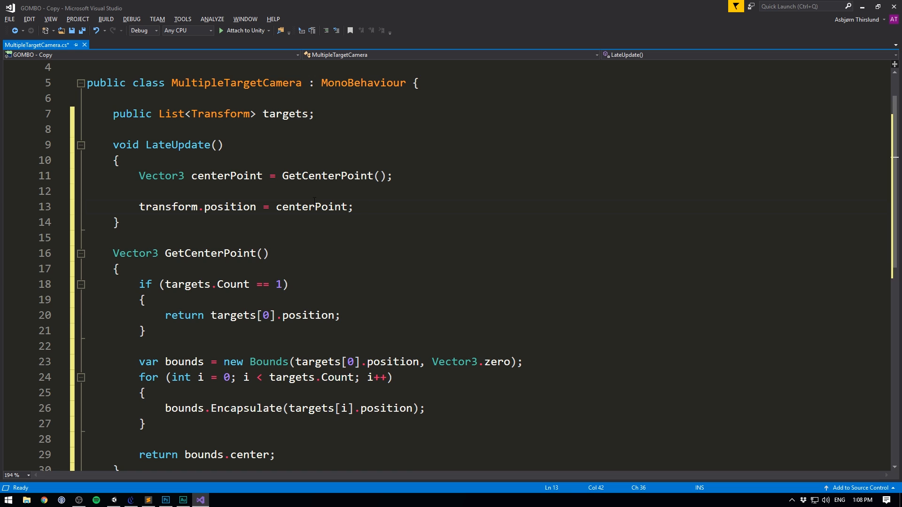
# - Declare public Vector3 offset and compute 'Vector3 newPosition = centerPoint + offset;'
pyautogui.write('public Vector3 offset;')
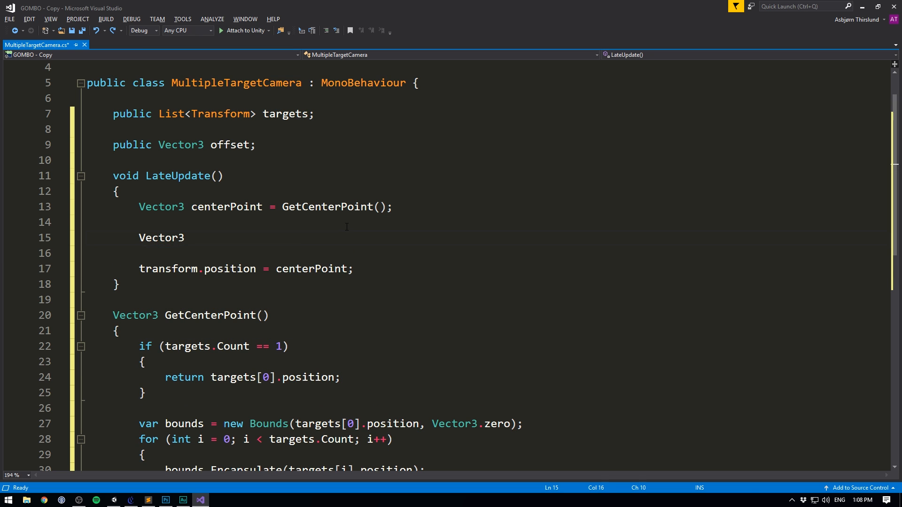
pyautogui.write('newPosition =')
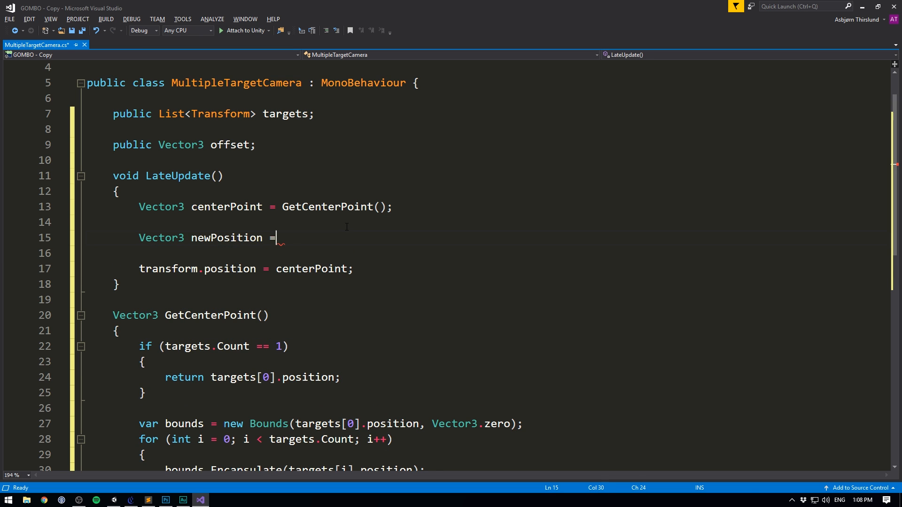
pyautogui.write('centerPoint +')
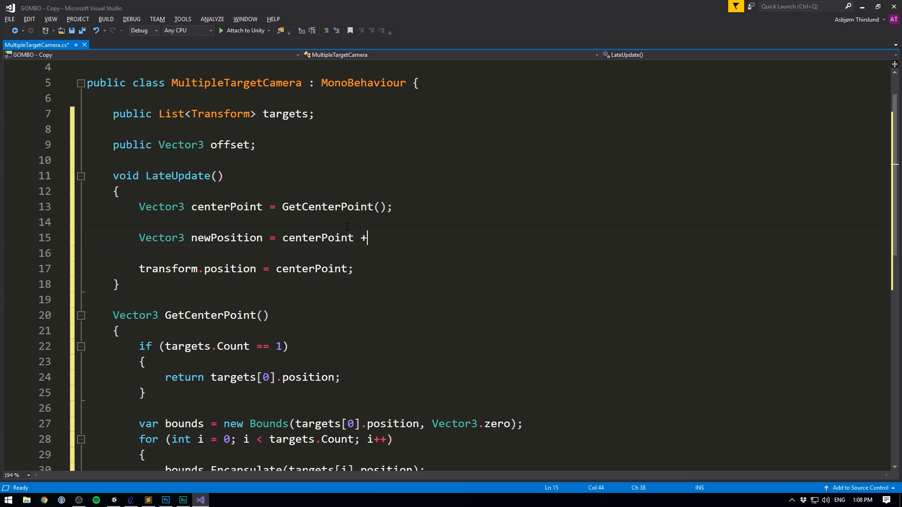
pyautogui.write('offset;')
pyautogui.click(246, 268)
pyautogui.write('newPositio')
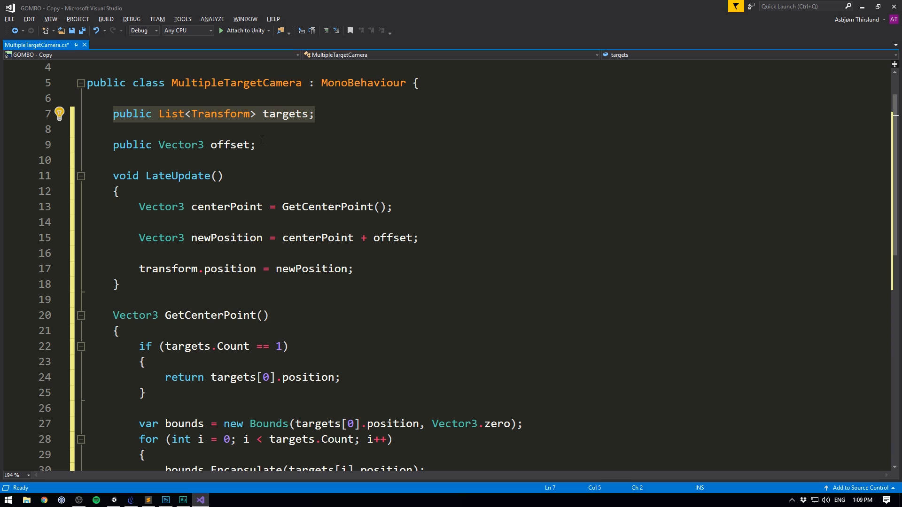
# - Add an 'if (targets.Count == 0)' check at the top of LateUpdate
pyautogui.press('enter')
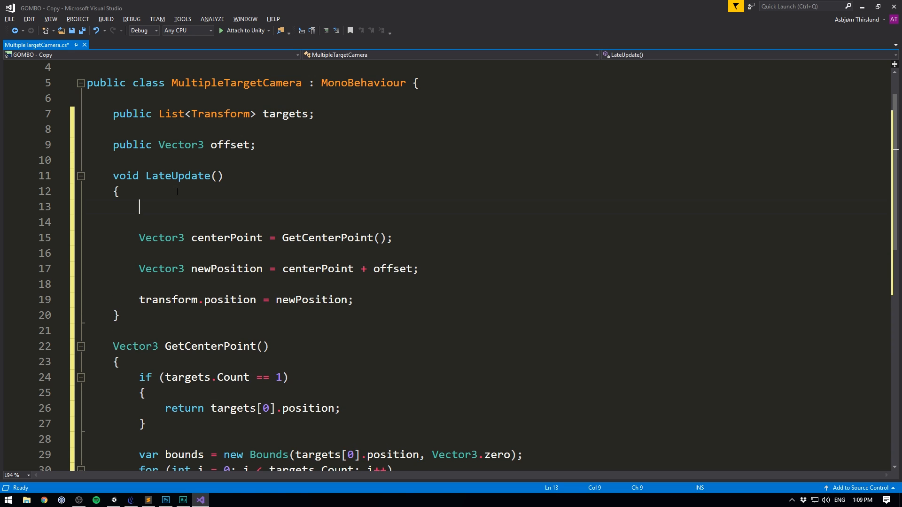
pyautogui.write('if (')
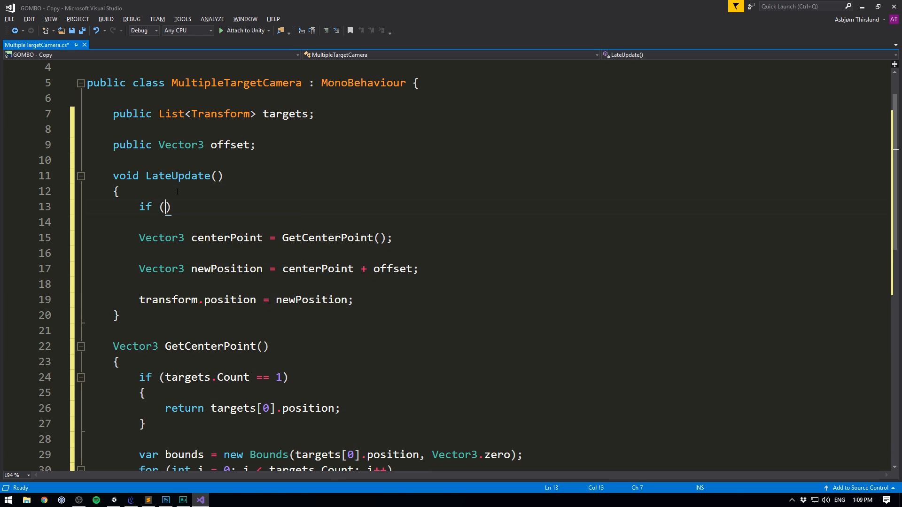
pyautogui.write('targets.Count')
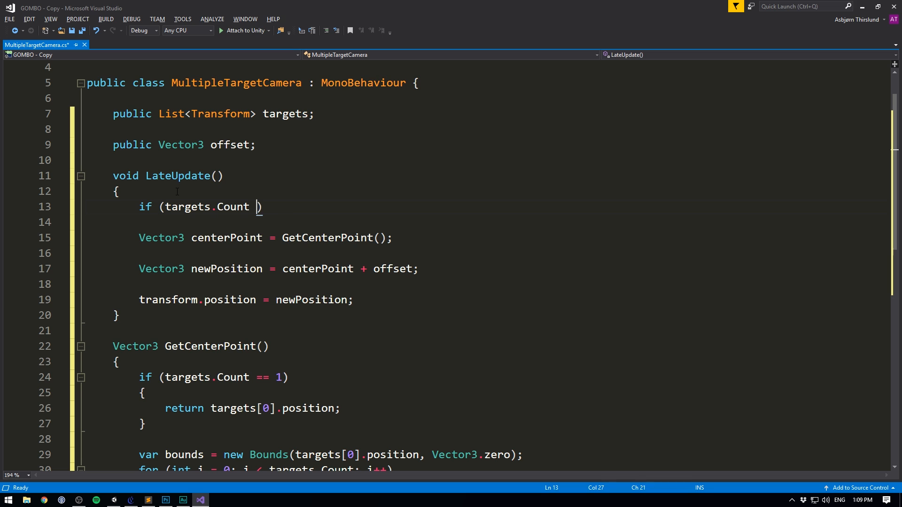
pyautogui.write('== 0)')
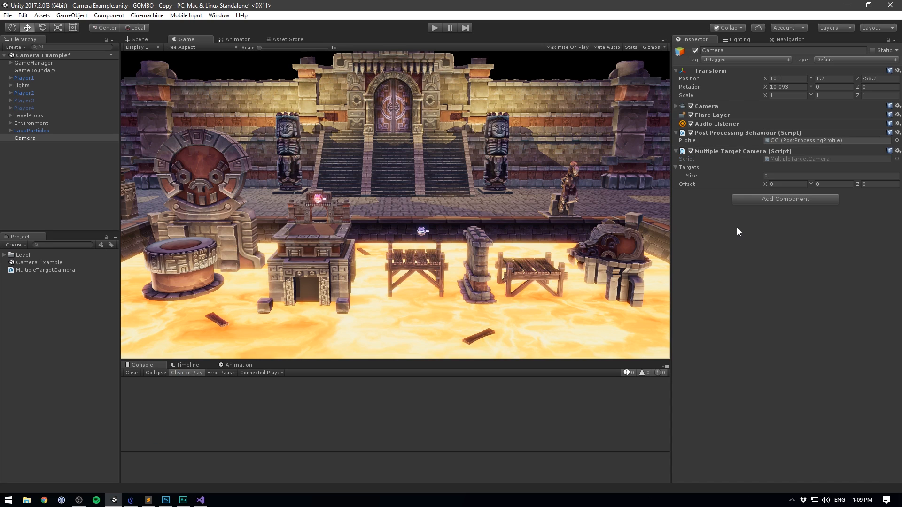
pyautogui.moveTo(717, 184)
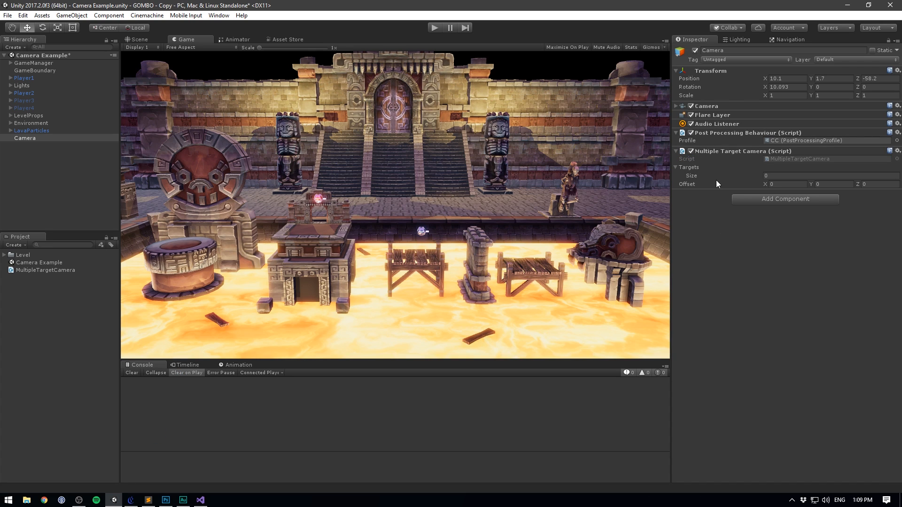
pyautogui.moveTo(499, 101)
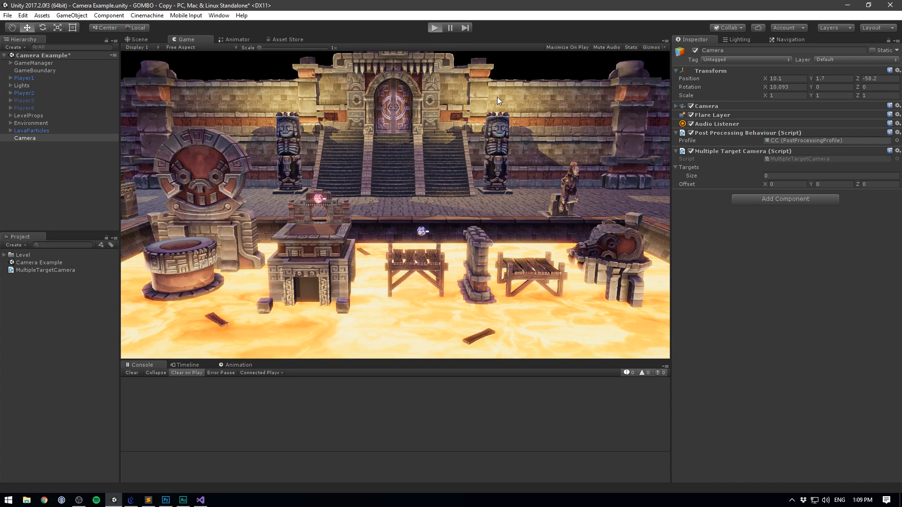
# - Play the scene, drag Player1 into the camera's Targets list and set an Offset of 10.59
pyautogui.click(434, 27)
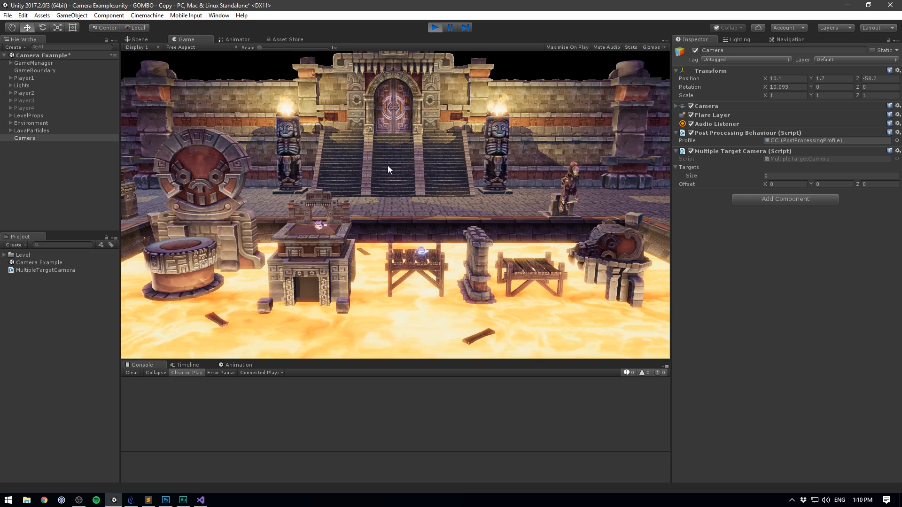
pyautogui.click(24, 78)
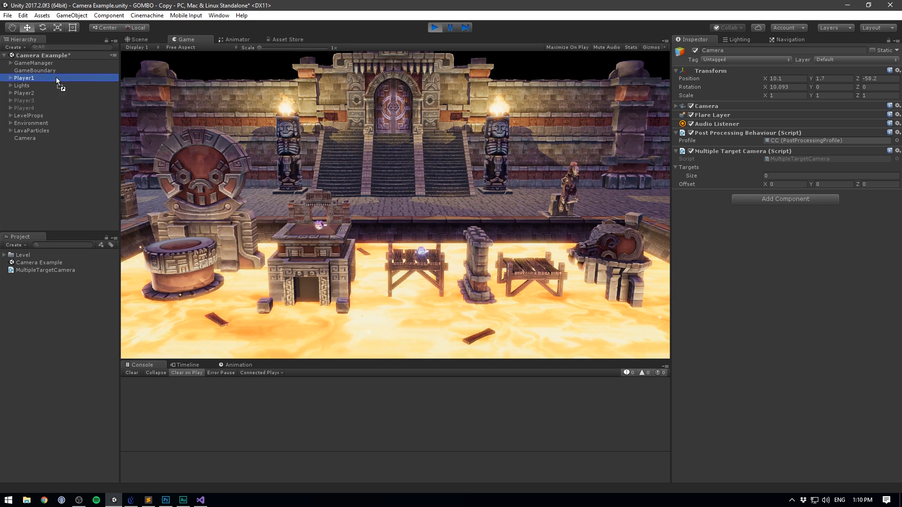
pyautogui.click(25, 138)
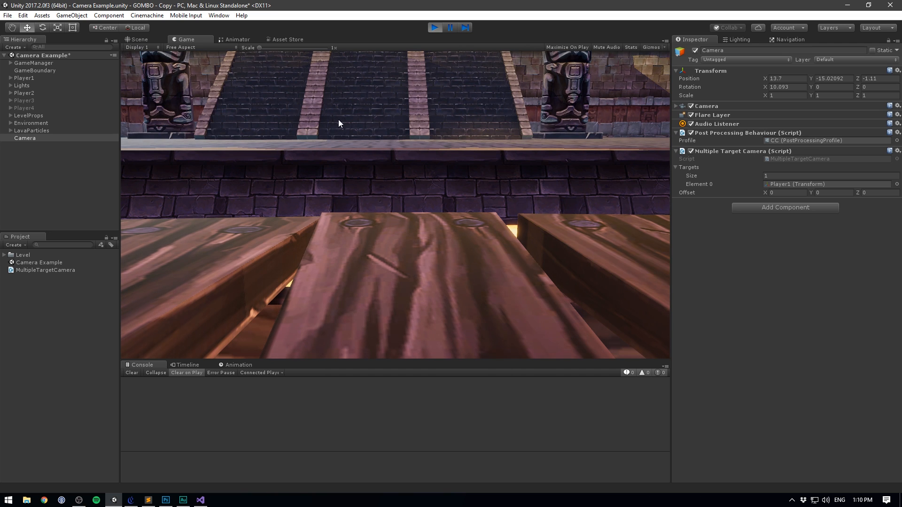
pyautogui.click(875, 191)
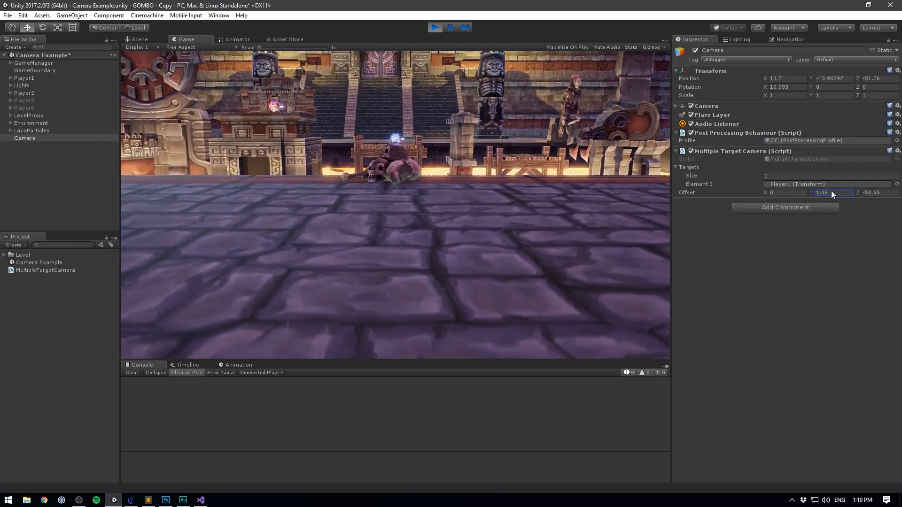
pyautogui.write('10.59')
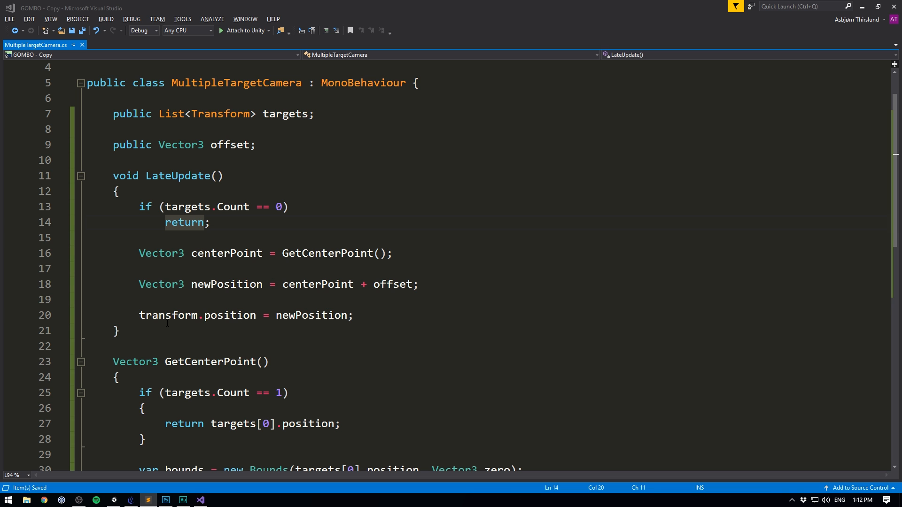
# - Rewrite the position line as 'Vector3.SmoothDamp(transform.position, newPosition,'
pyautogui.click(286, 316)
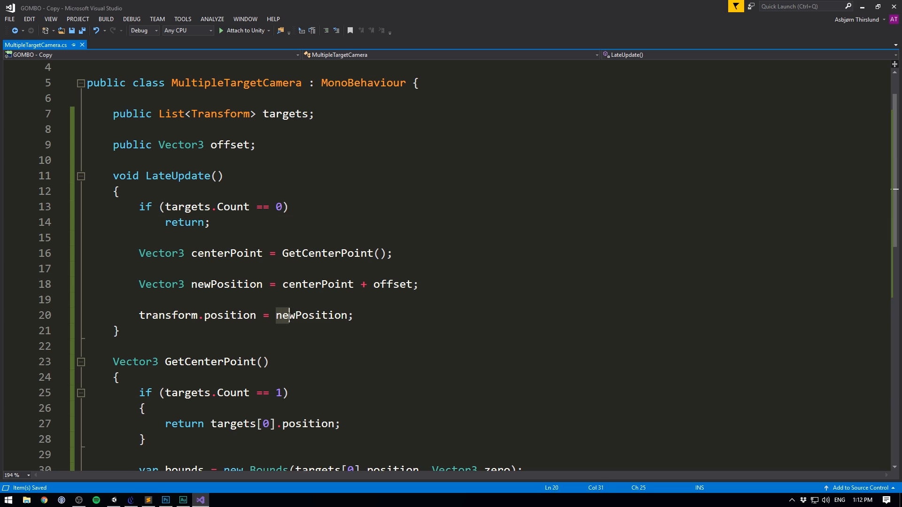
pyautogui.doubleClick(312, 316)
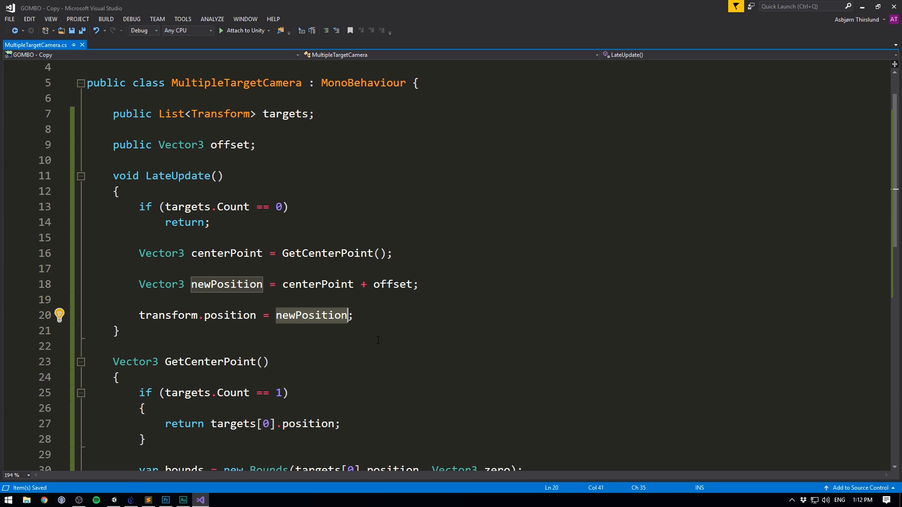
pyautogui.write('Vector')
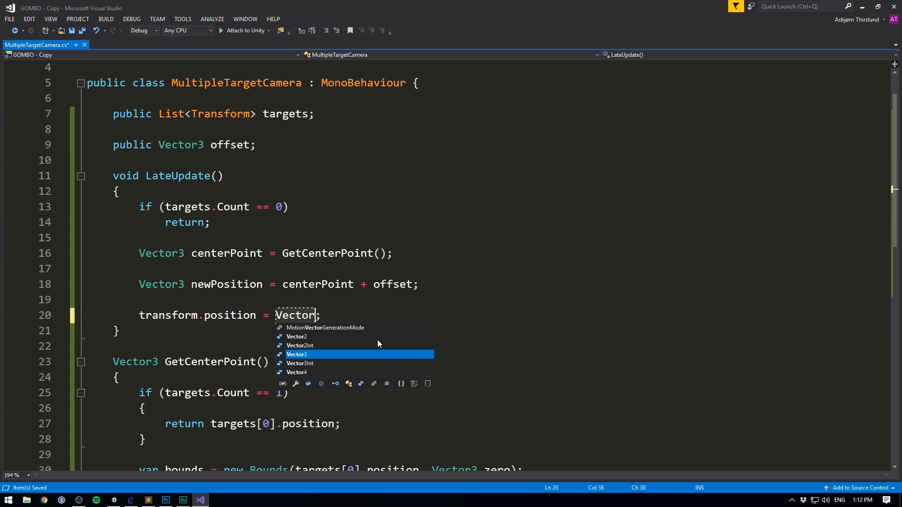
pyautogui.write('.SmoothDamp')
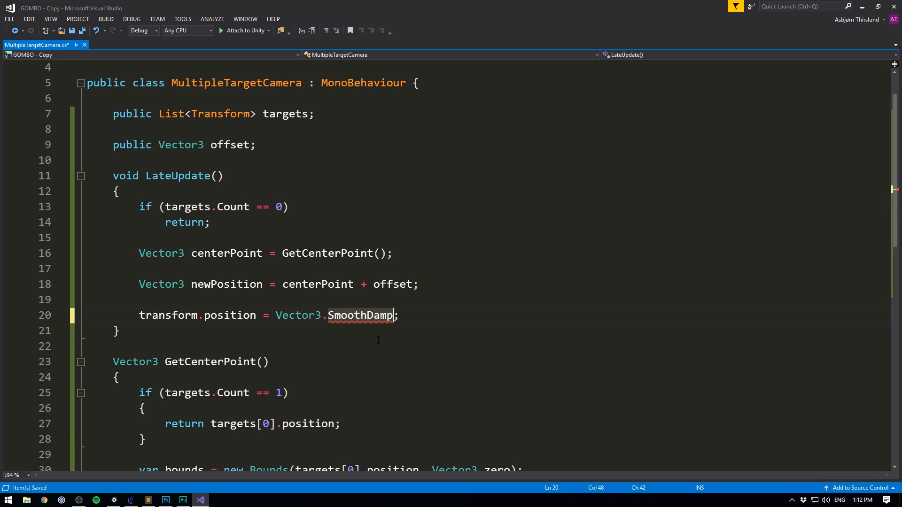
pyautogui.write('(')
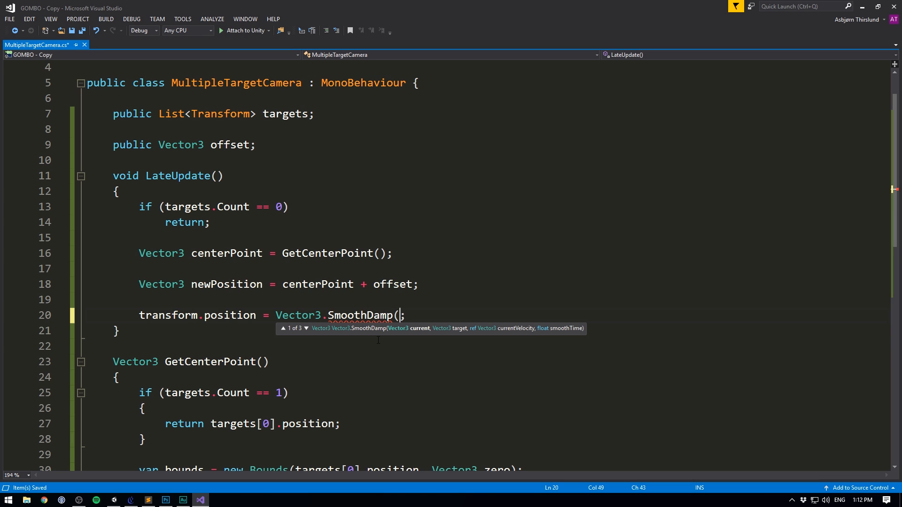
pyautogui.write('transfor')
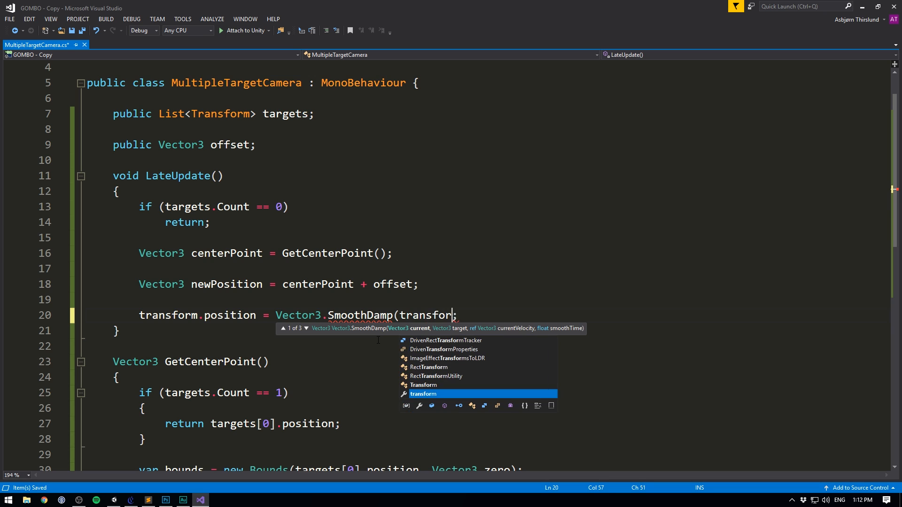
pyautogui.write('.position,')
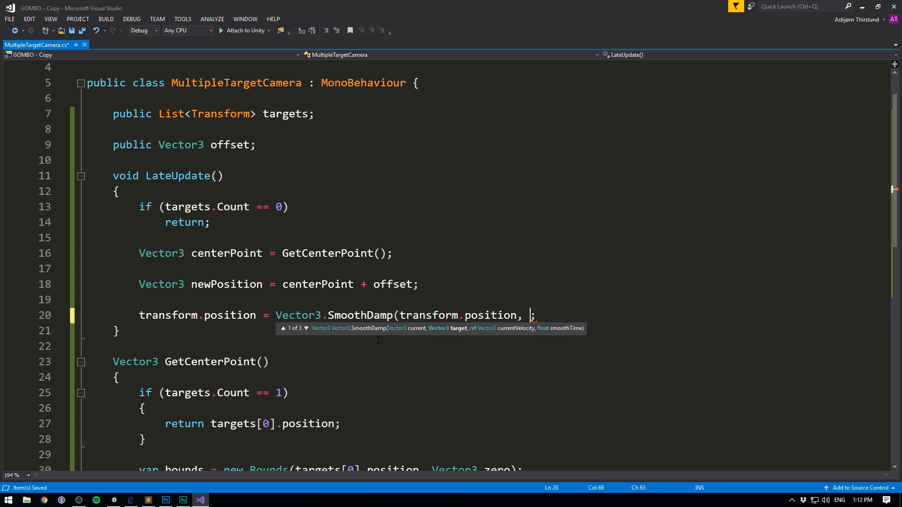
pyautogui.write('newPosition')
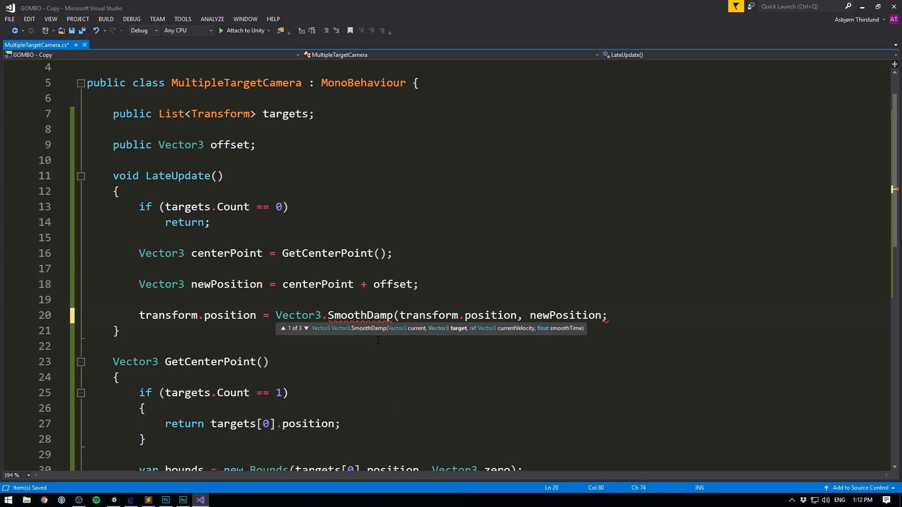
pyautogui.write(',')
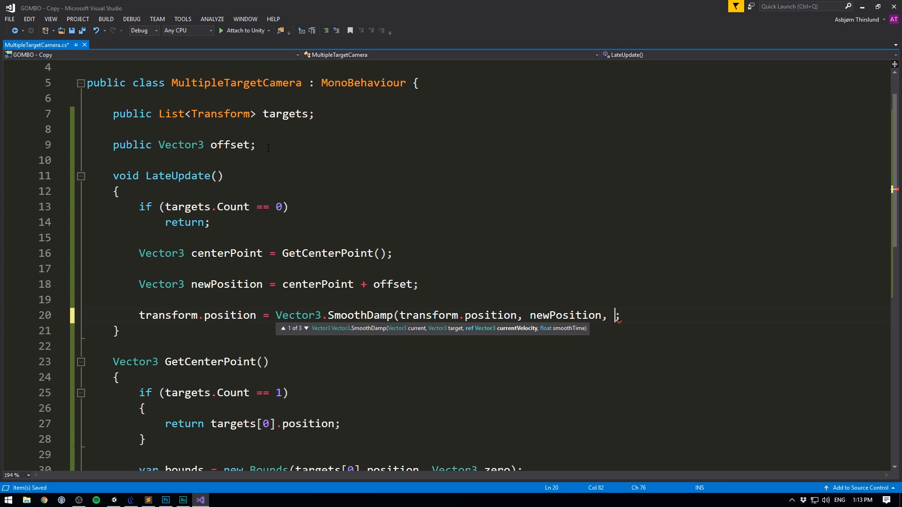
# - Declare a 'private Vector3 velocity;' field above LateUpdate
pyautogui.write('privat')
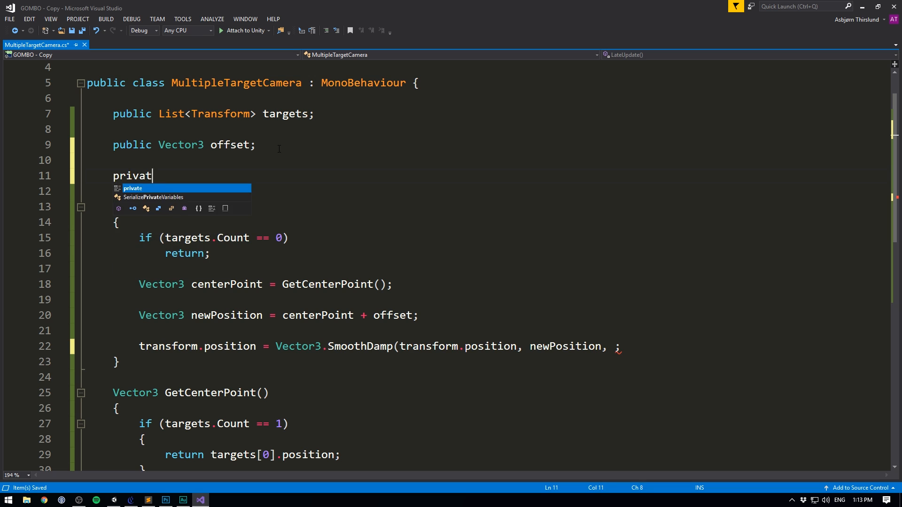
pyautogui.write('e Vector3 velocity;')
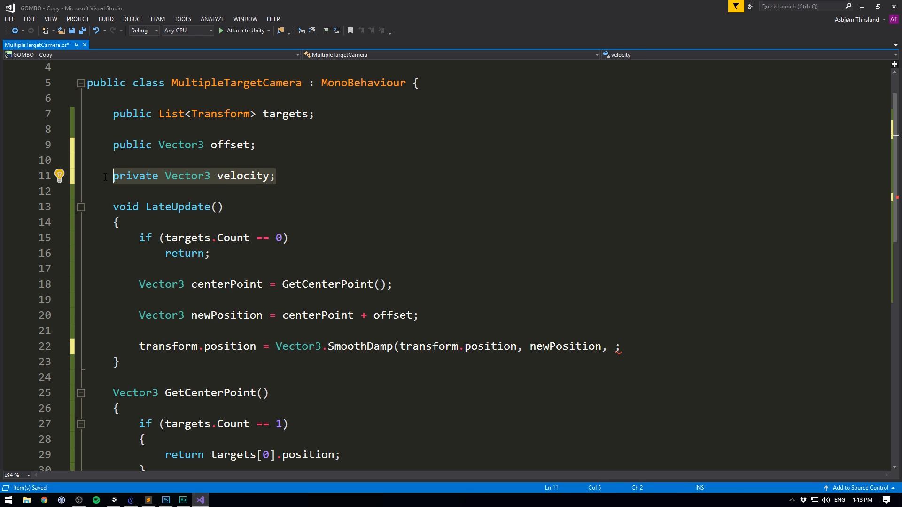
pyautogui.click(620, 347)
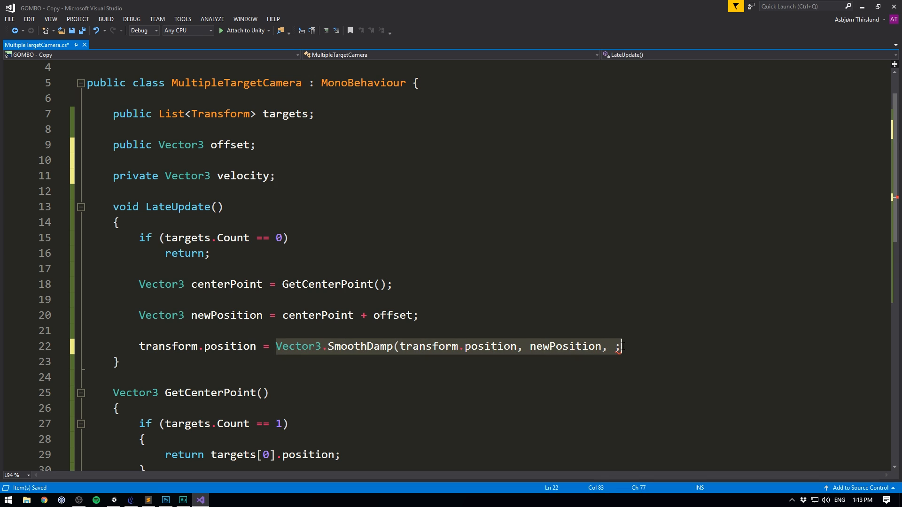
pyautogui.press('backspace')
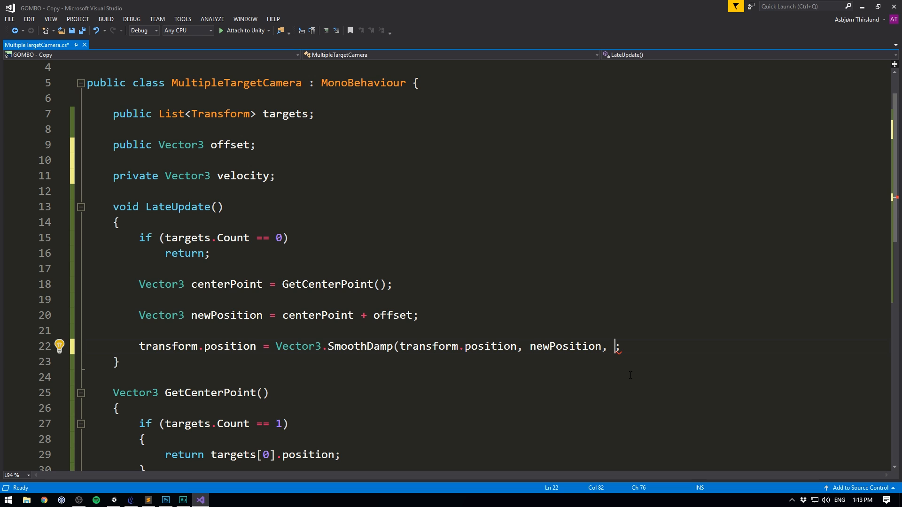
# - Pass 'ref velocity,' as the third argument of the SmoothDamp call
pyautogui.write('ref')
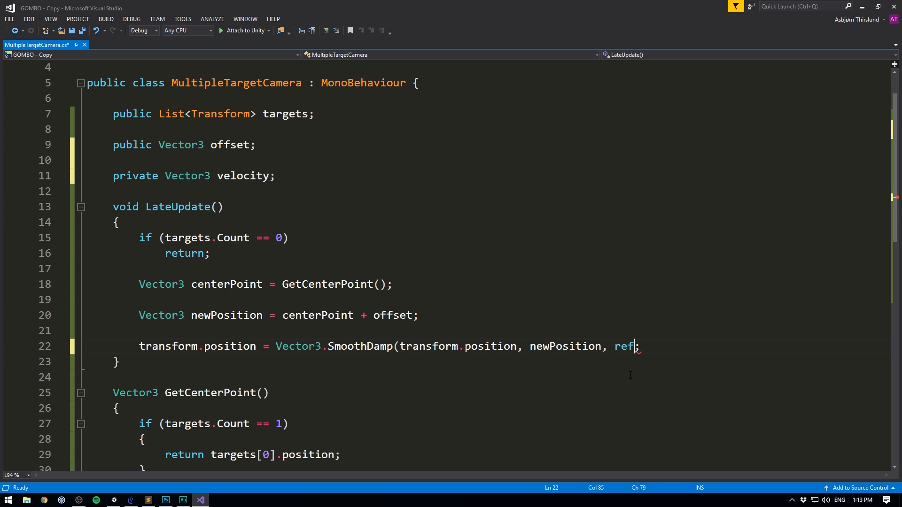
pyautogui.moveTo(592, 305)
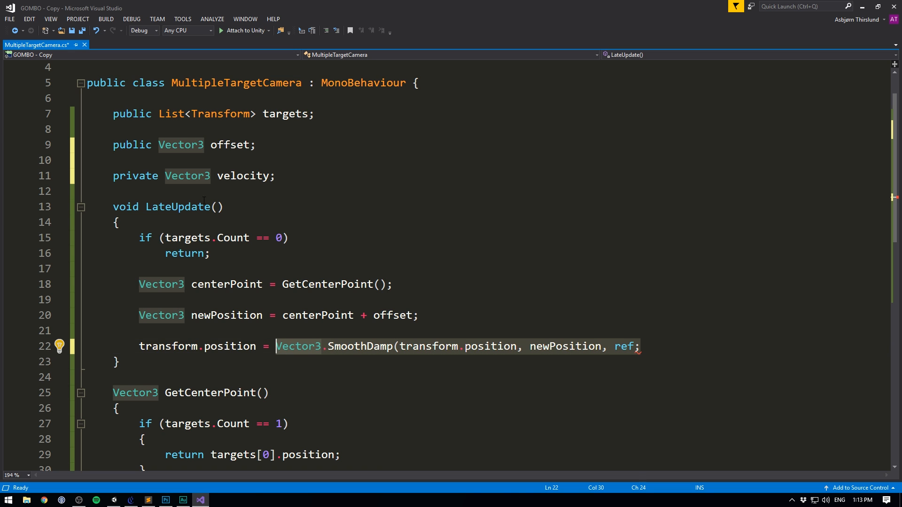
pyautogui.write('velocity')
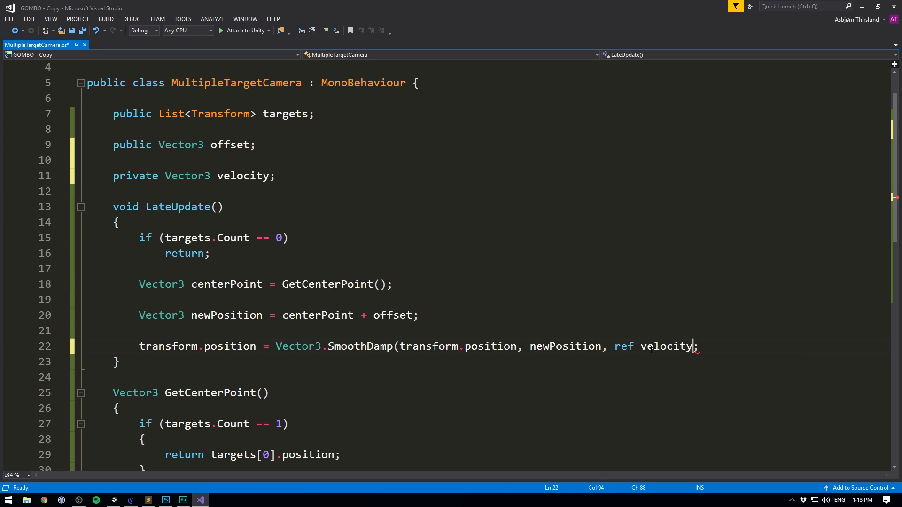
pyautogui.write(',')
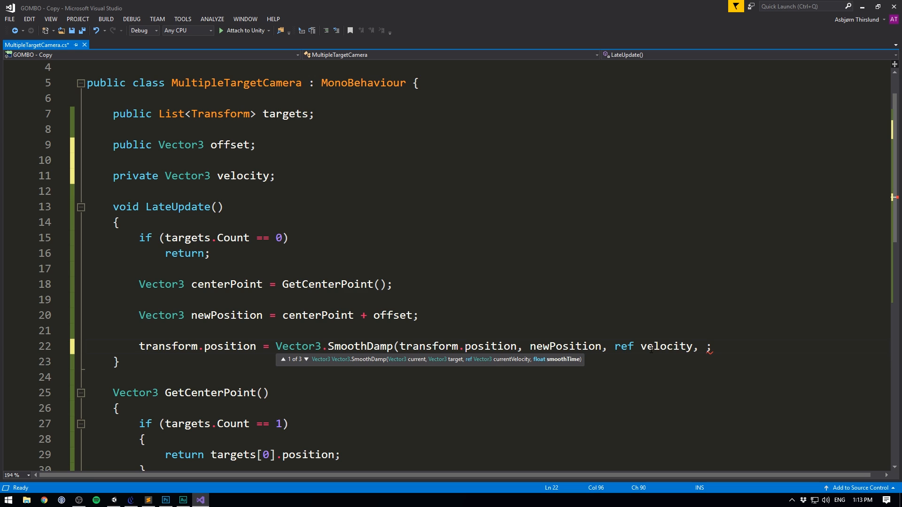
pyautogui.press('enter')
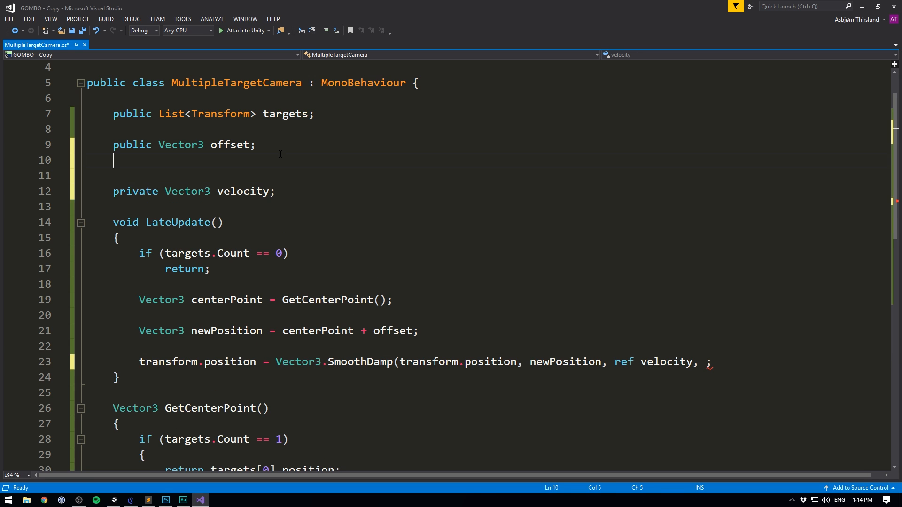
# - Declare public float smoothTime = .5f and pass smoothTime as SmoothDamp's last argument, then return to Unity
pyautogui.write('public float')
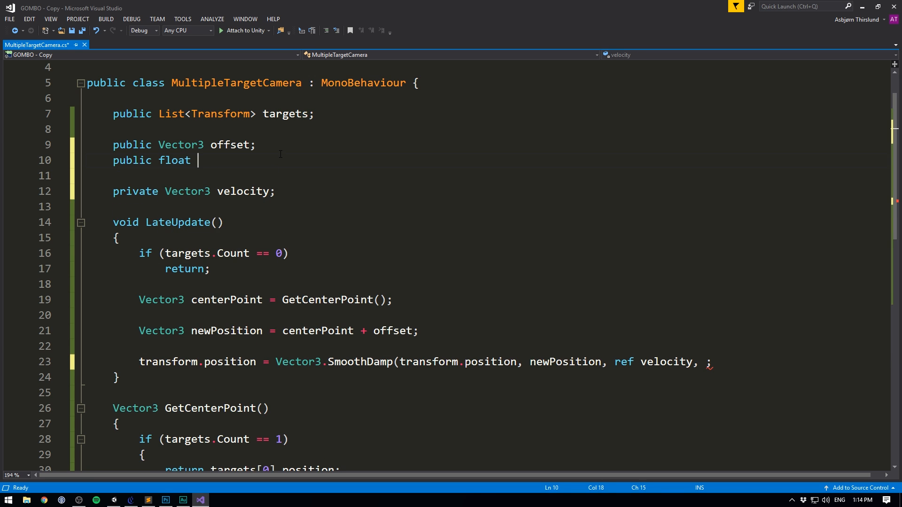
pyautogui.write('smoothTime = .')
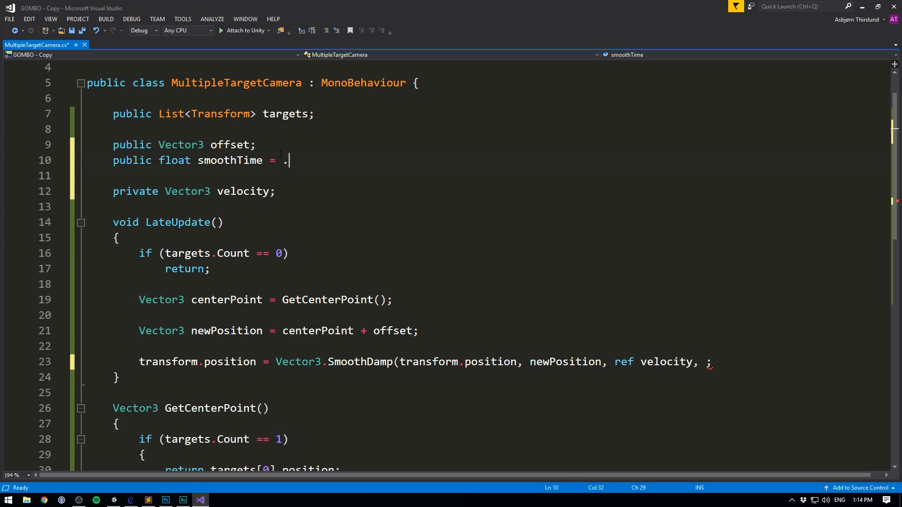
pyautogui.write('5f;')
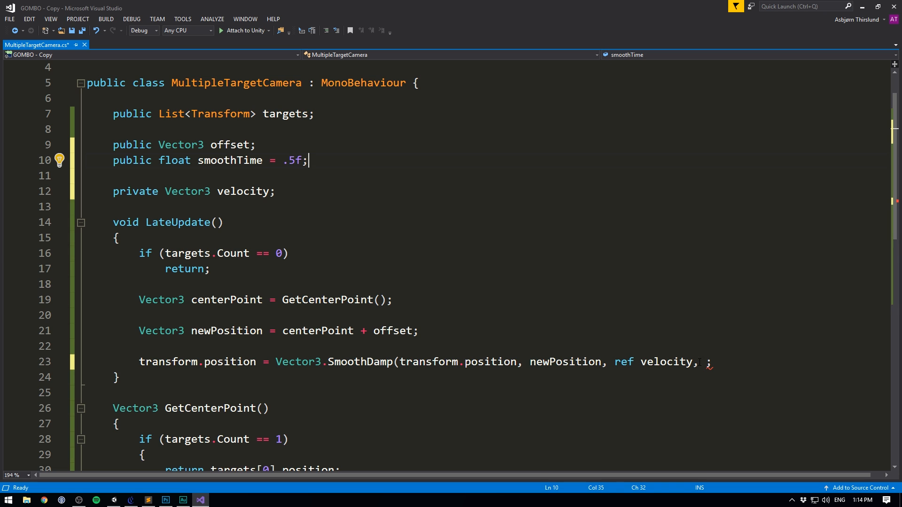
pyautogui.write('smoothTime)')
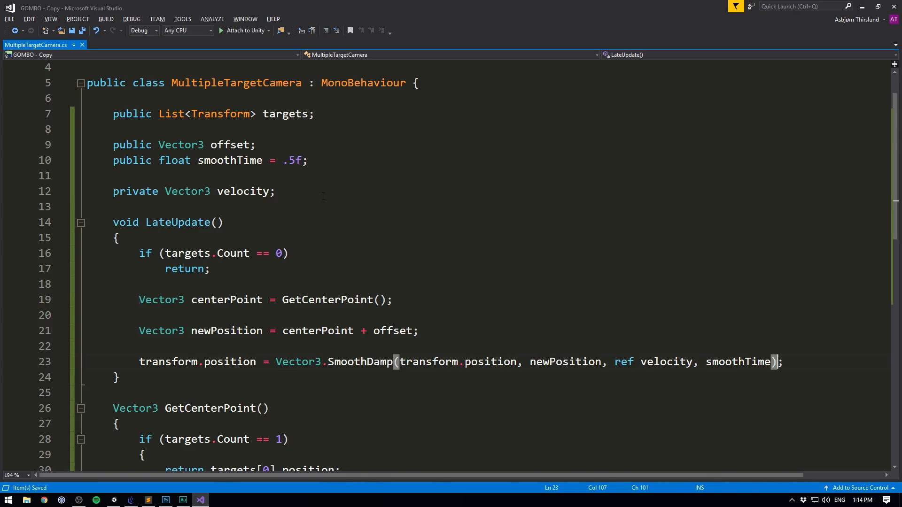
pyautogui.click(131, 498)
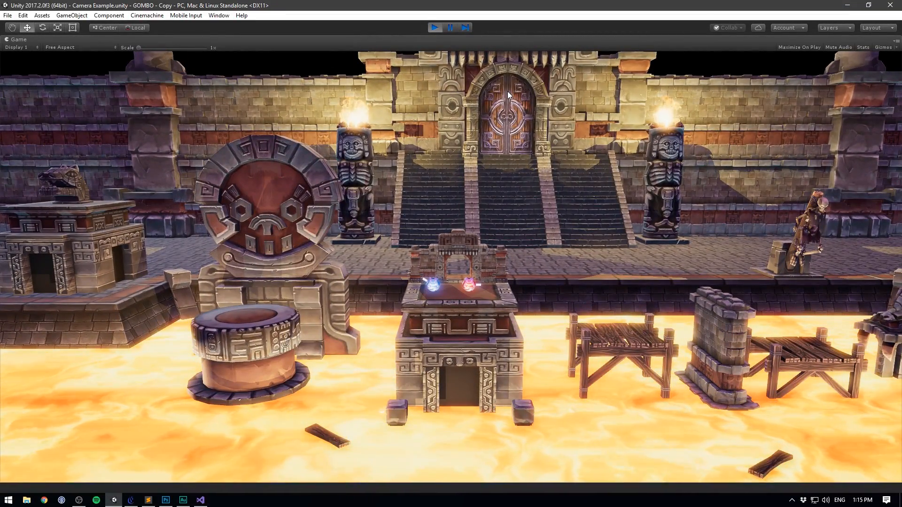
# - Stop play, select the Camera and drag its Field of View slider from 40 down to 11.3
pyautogui.click(434, 27)
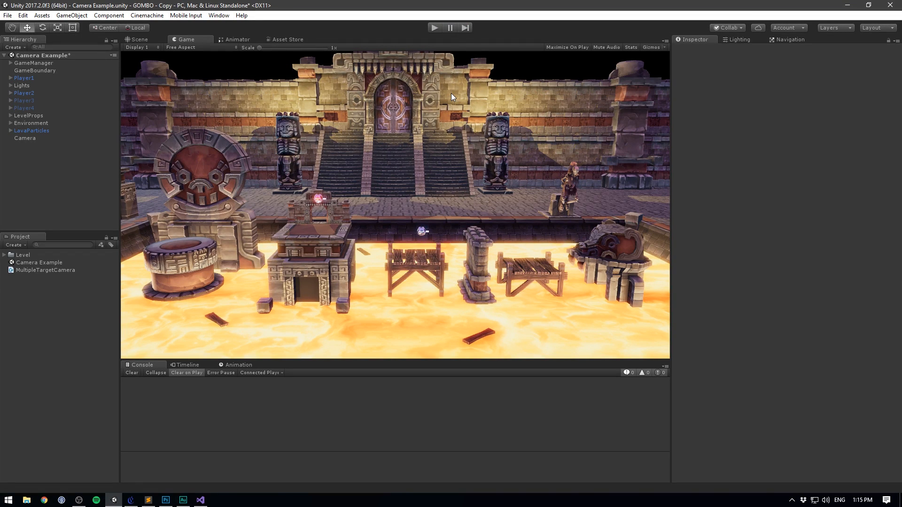
pyautogui.click(24, 138)
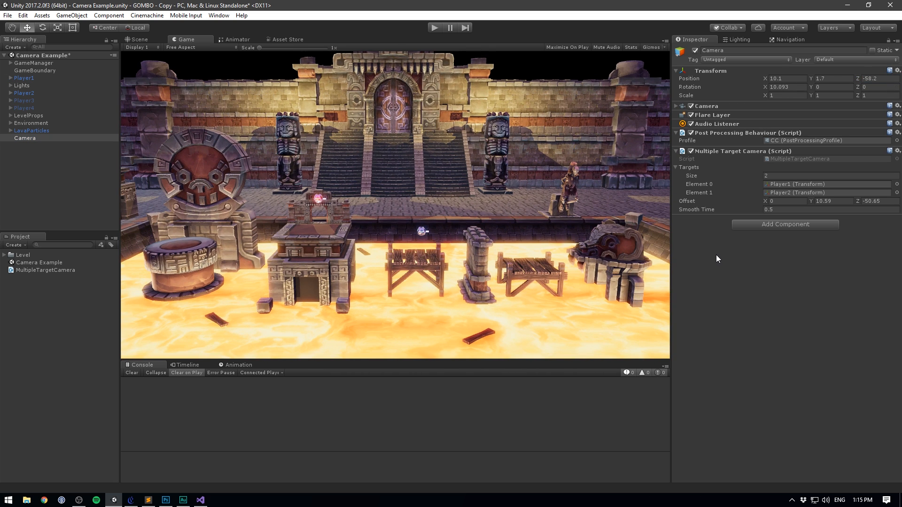
pyautogui.click(676, 106)
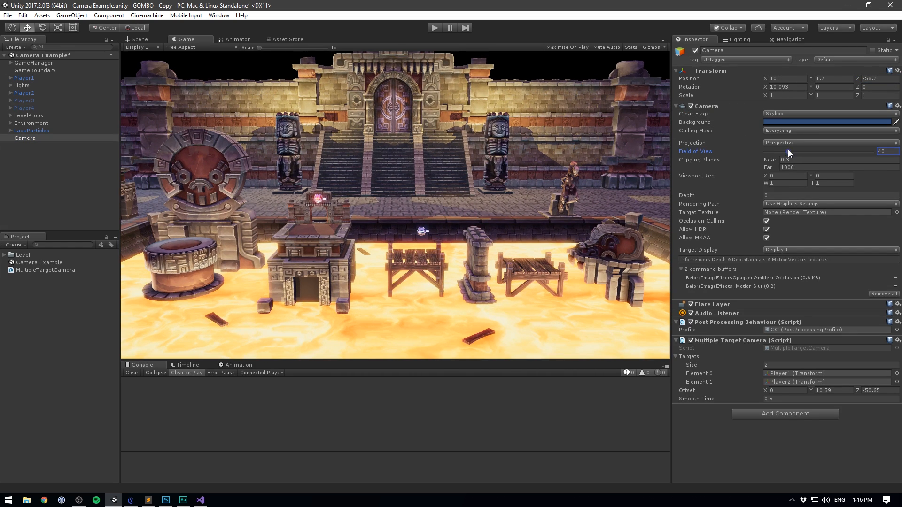
pyautogui.moveTo(791, 151); pyautogui.dragTo(783, 151)
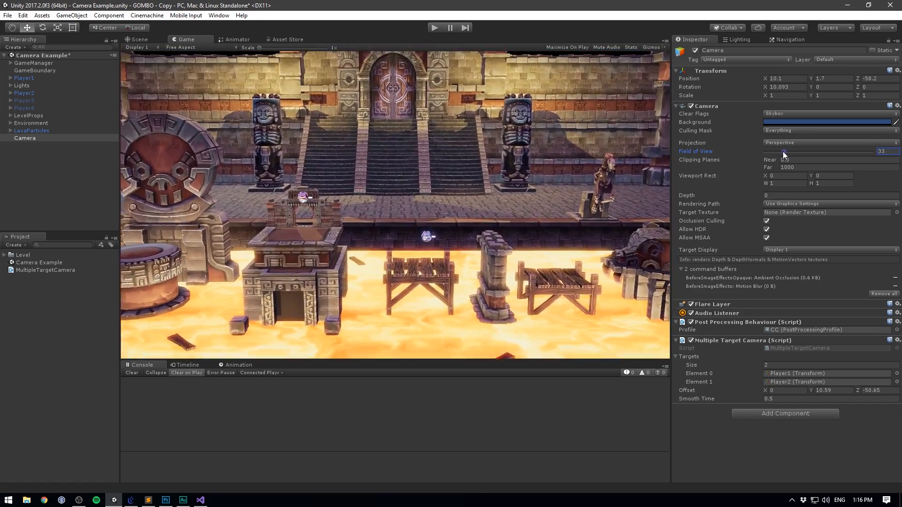
pyautogui.moveTo(834, 151); pyautogui.dragTo(773, 151)
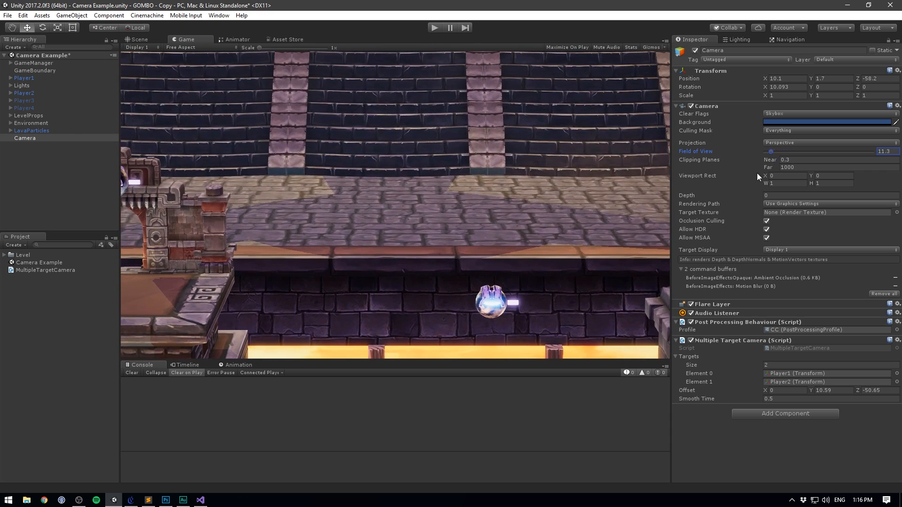
pyautogui.click(199, 499)
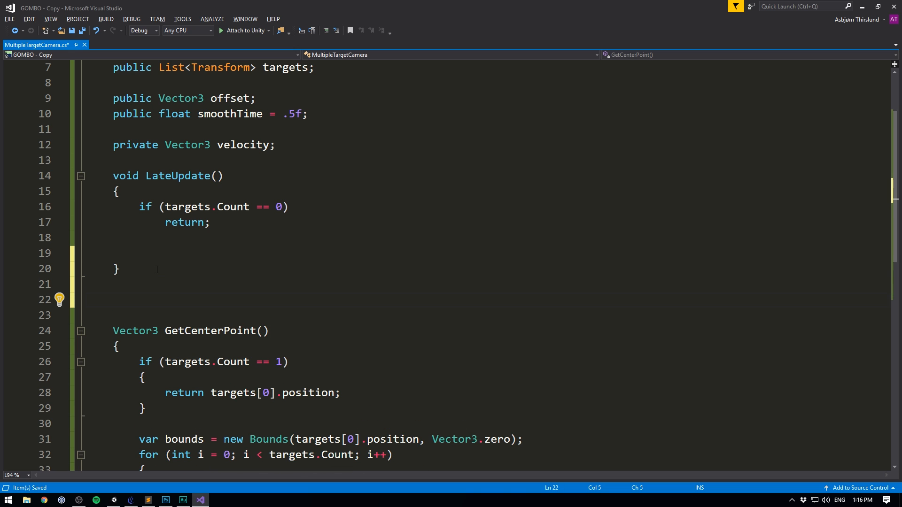
# - Extract positioning into void Move(), and have LateUpdate call Move() and a stub Zoom()
pyautogui.write('void Move()')
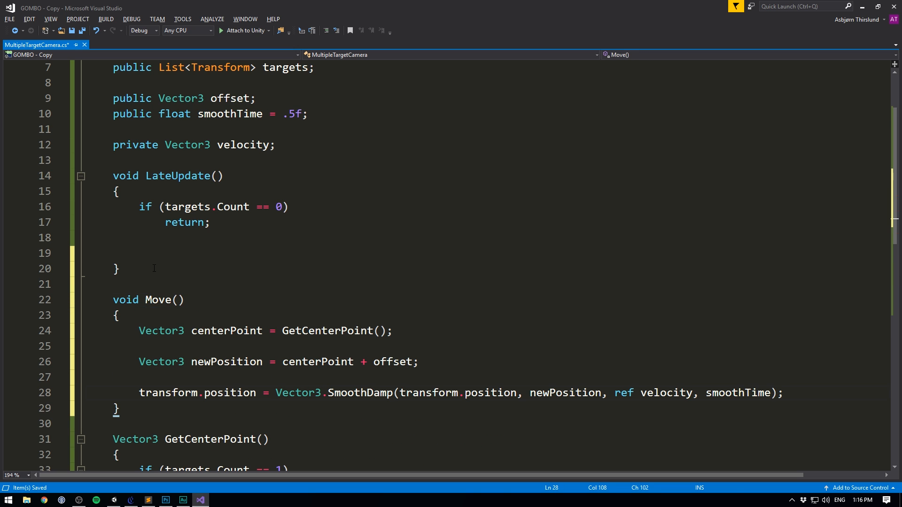
pyautogui.write('Move();')
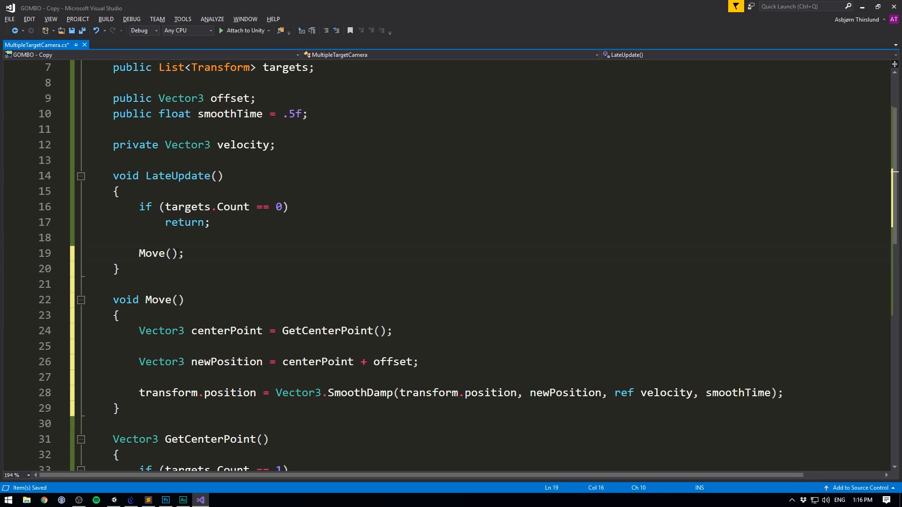
pyautogui.write('Zoom();')
pyautogui.write('void Zoom(')
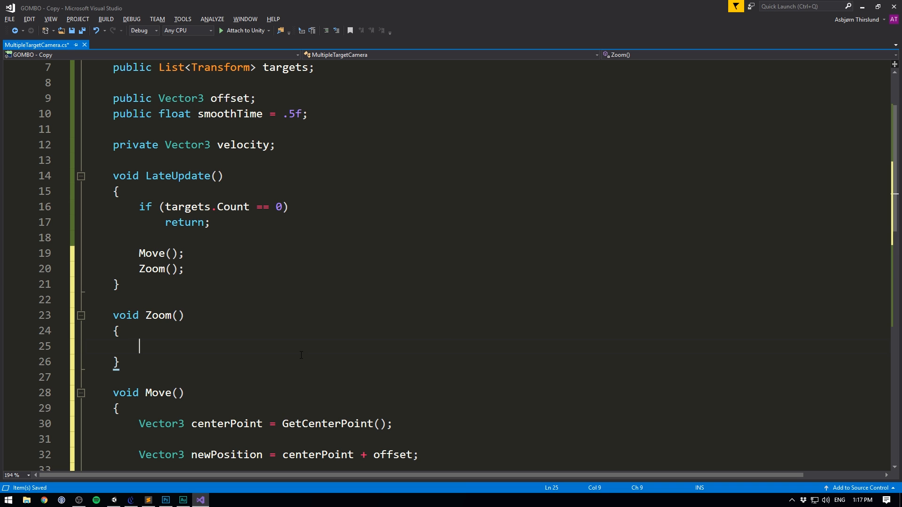
# - Add public minZoom and maxZoom fields and make Zoom log Debug.Log(GetGreatestDistance())
pyautogui.write('public float maxZoom = 10f;')
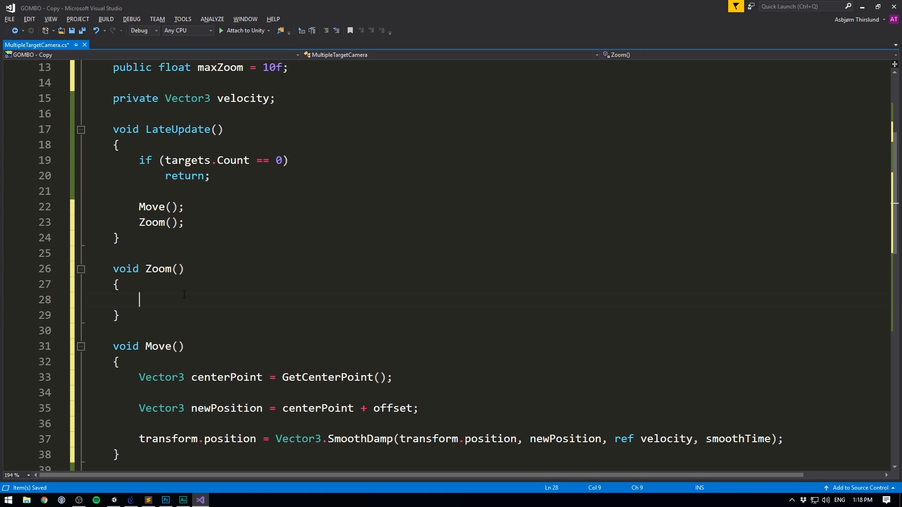
pyautogui.moveTo(193, 305)
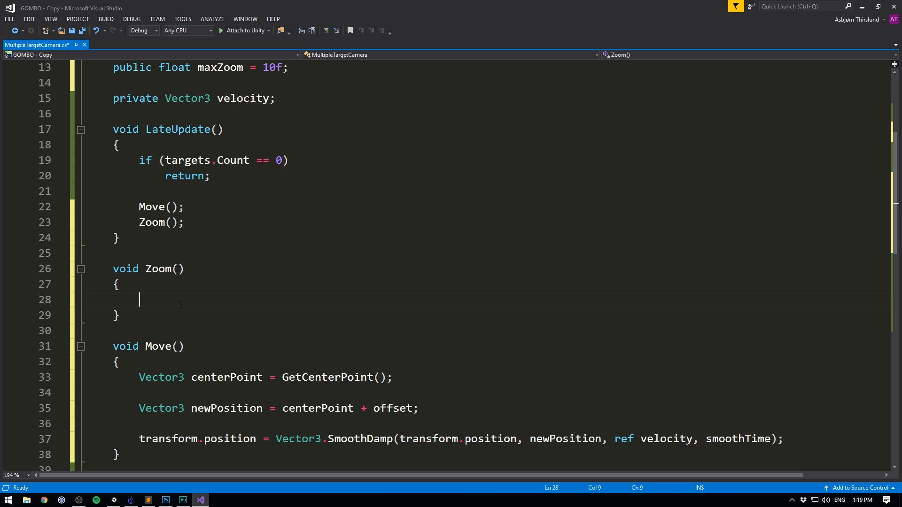
pyautogui.write('GetGreatestDistance(')
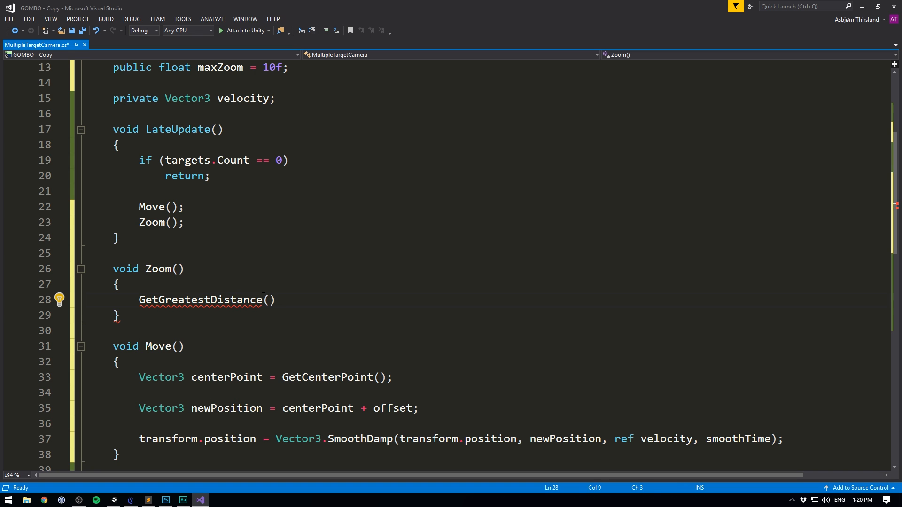
pyautogui.write('Debug.Log(')
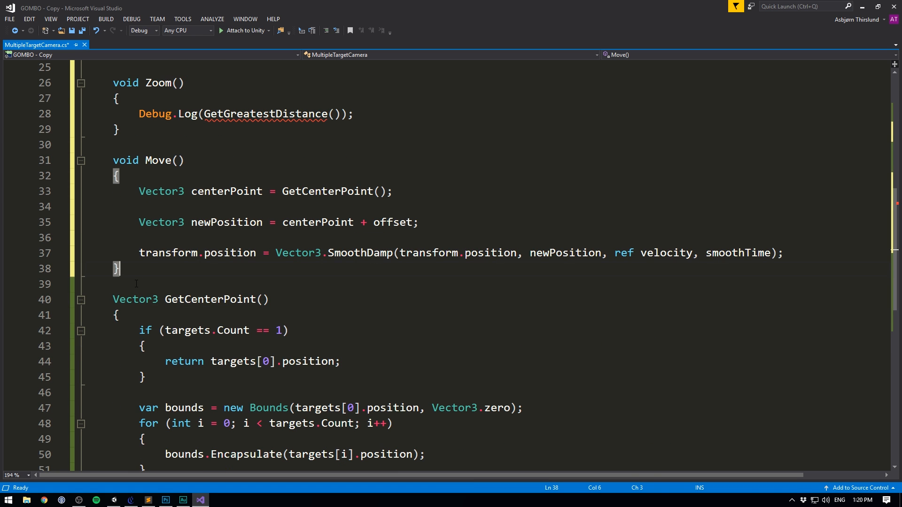
# - Write GetGreatestDistance: a Bounds at targets[0], a for loop encapsulating every target, returning the bounds size; save
pyautogui.write('float GetGreatestDistance(')
pyautogui.write('var b')
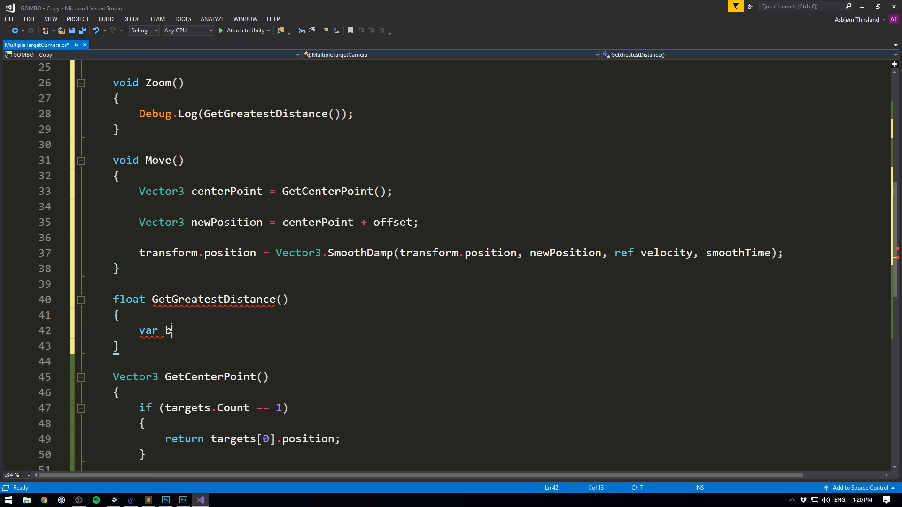
pyautogui.write('ounds = new')
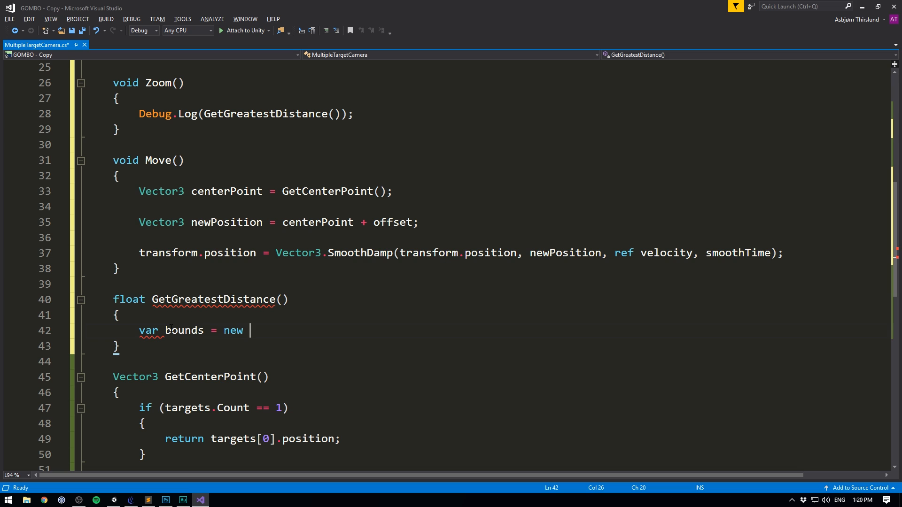
pyautogui.write('Bounds(targets[0].')
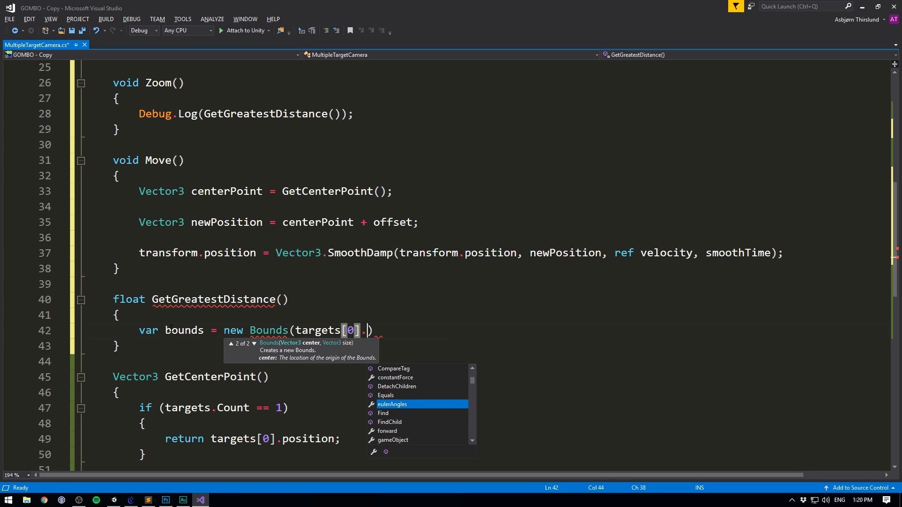
pyautogui.write('position, Vector3.zero')
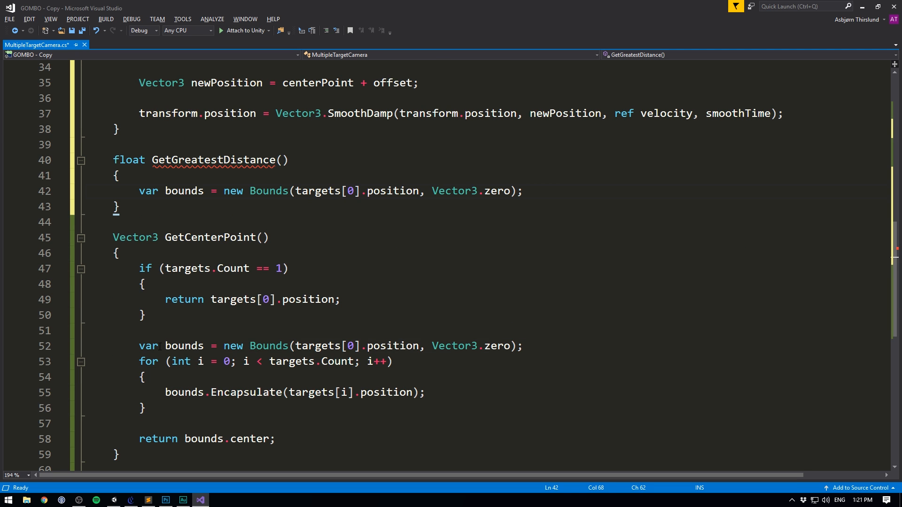
pyautogui.write('f')
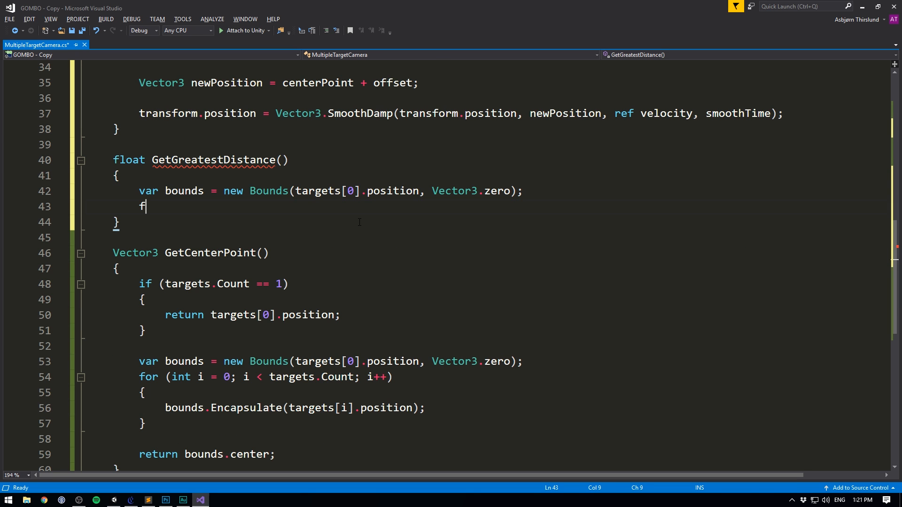
pyautogui.write('or (int i = 0; i < length; i++)')
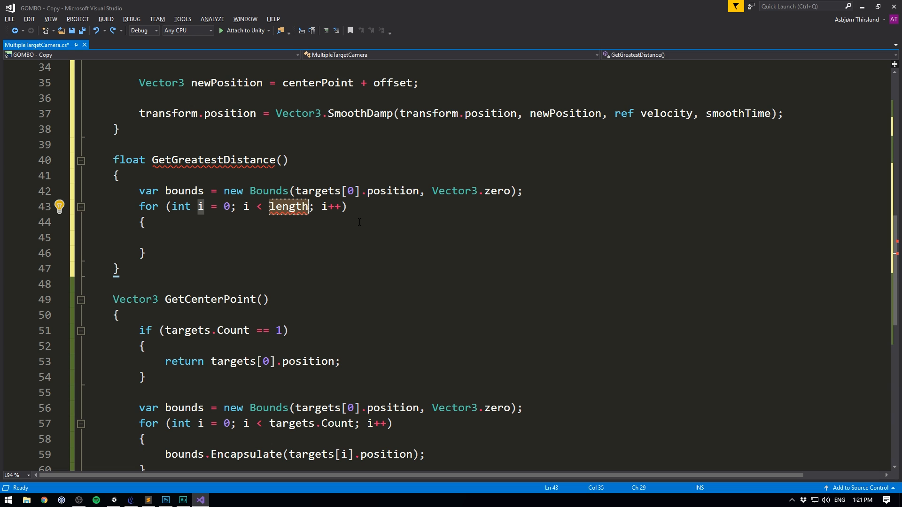
pyautogui.write('targets.Cou')
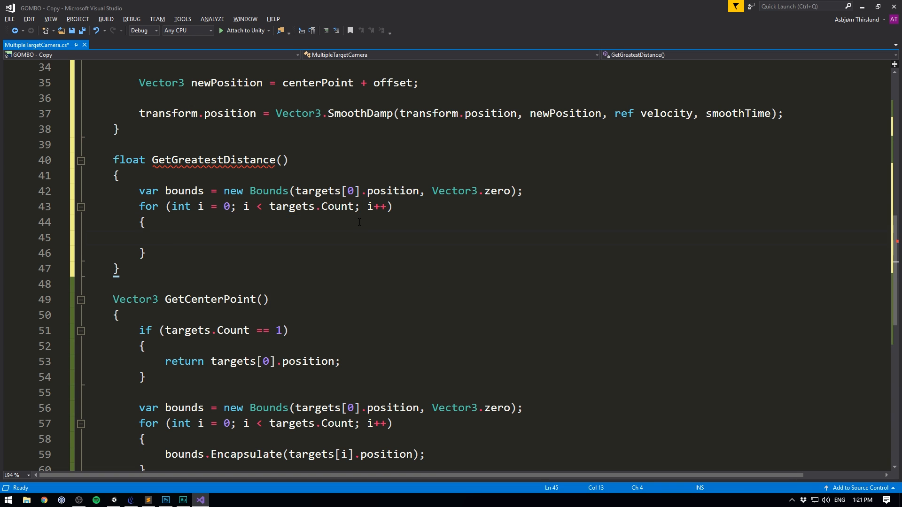
pyautogui.write('bounds.')
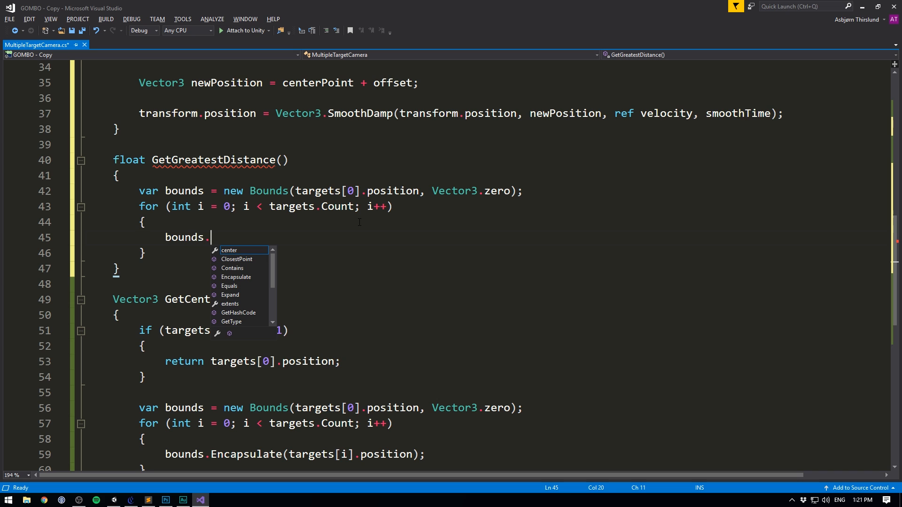
pyautogui.write('Encapsulate(targets[i].position);')
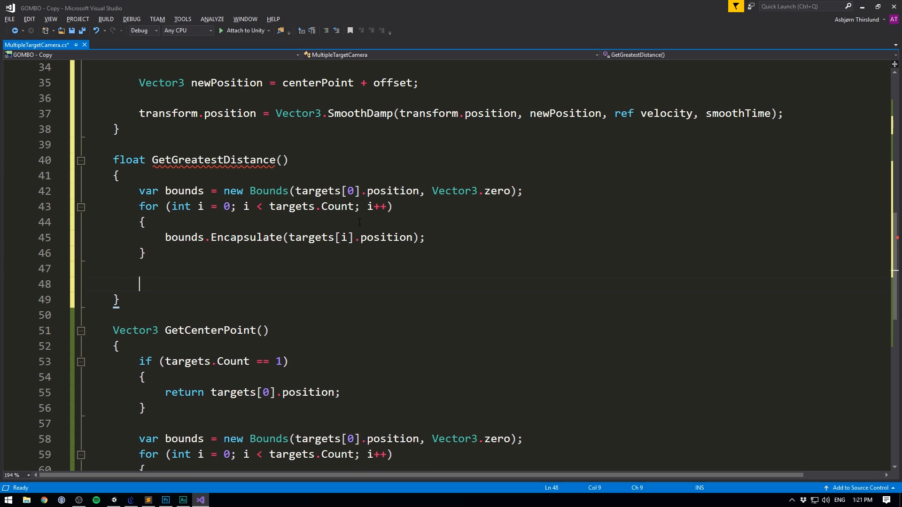
pyautogui.write('return bounds.center')
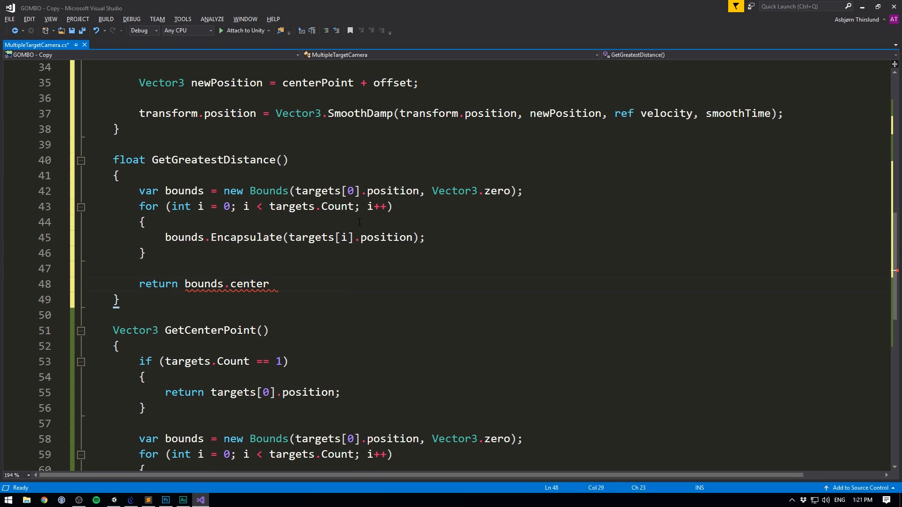
pyautogui.press('Backspace')
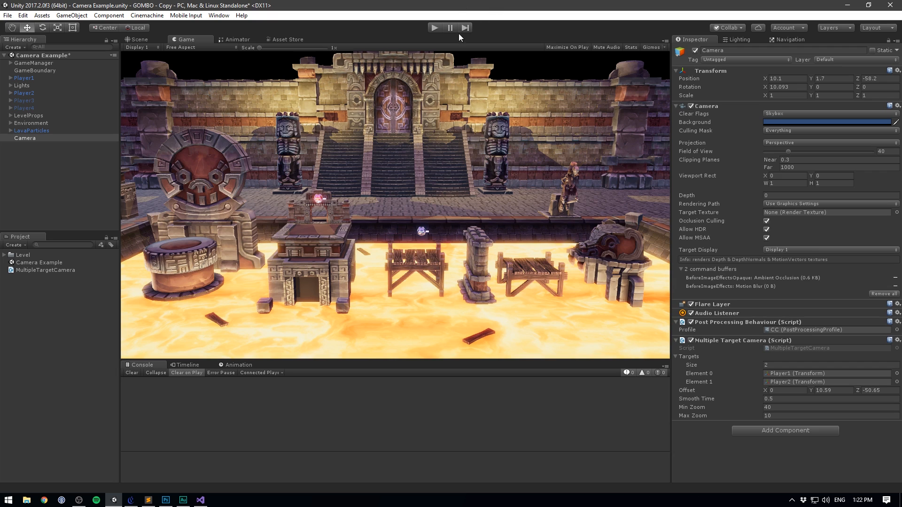
# - Play to check logged distances, add Player3 to the camera's Targets list, and play again seeing values near 39.8
pyautogui.click(434, 27)
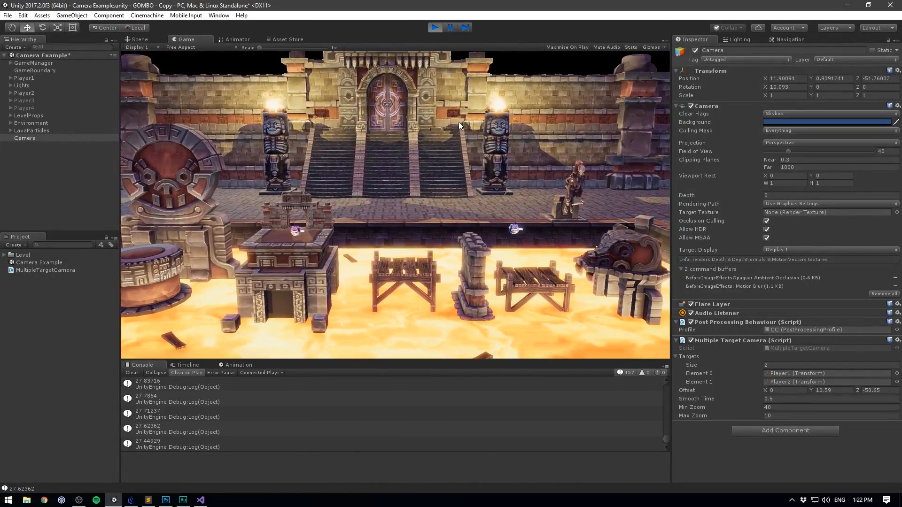
pyautogui.click(435, 27)
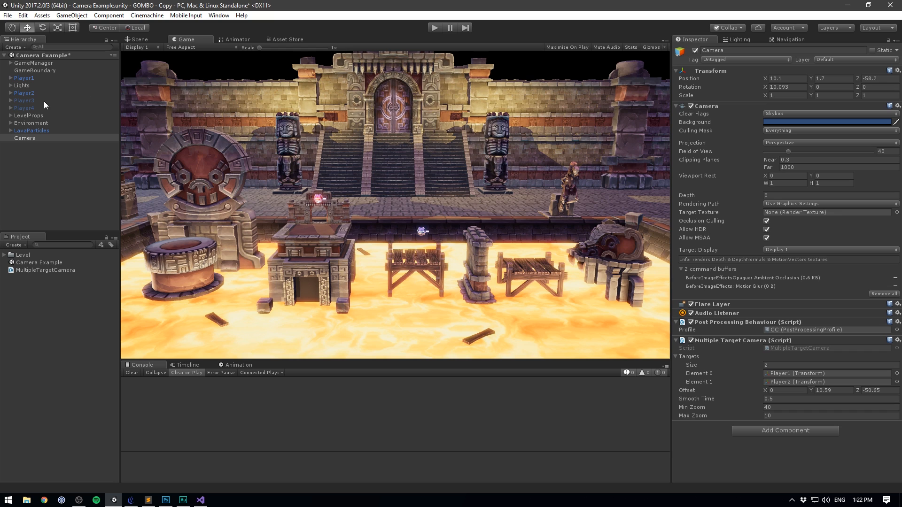
pyautogui.click(24, 101)
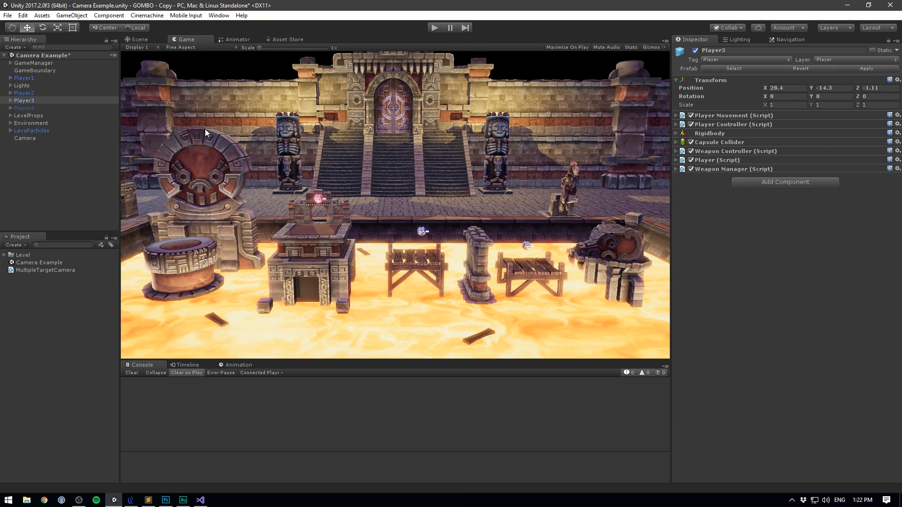
pyautogui.click(24, 140)
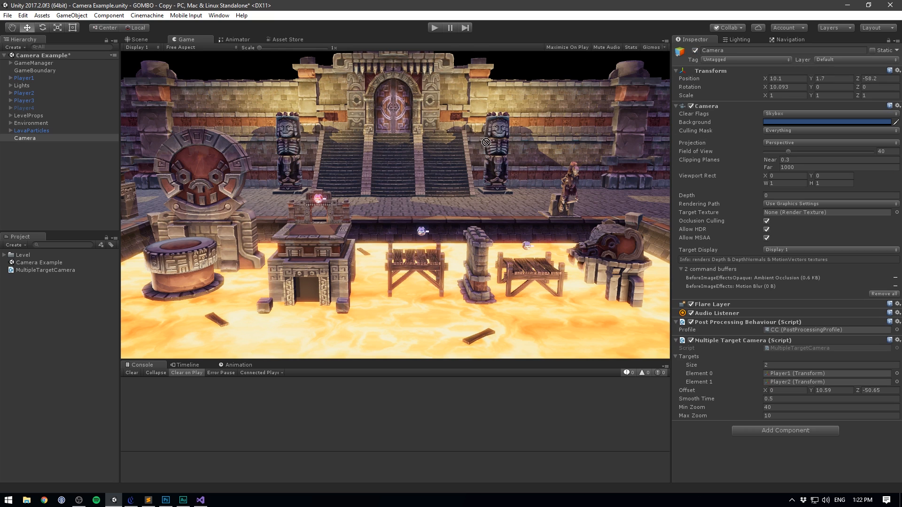
pyautogui.click(434, 27)
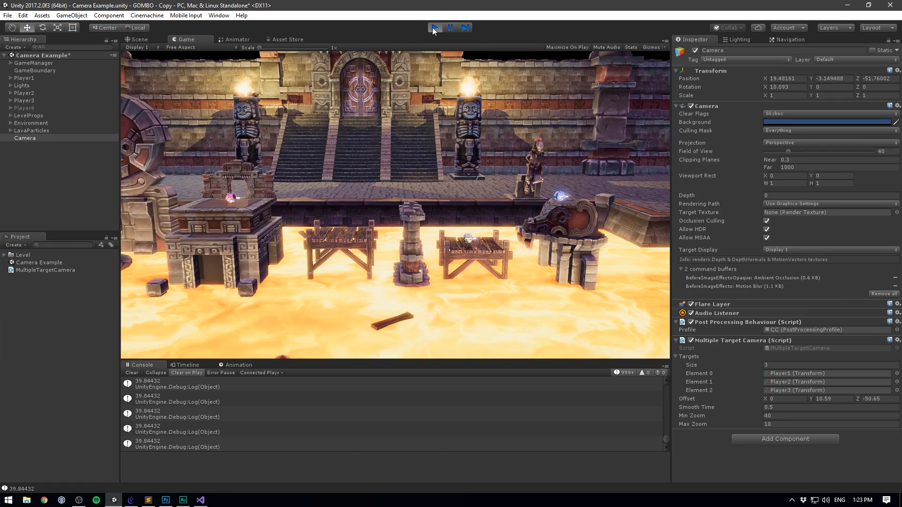
pyautogui.click(201, 499)
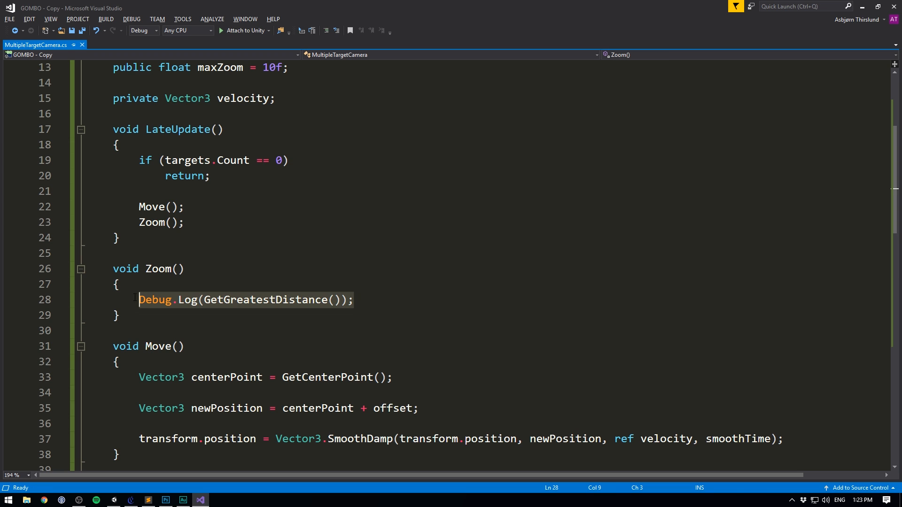
# - In Zoom(), compute float newZoom = Mathf.Lerp(maxZoom, minZoom, GetGreatestDistance() / 50f)
pyautogui.write('float ne')
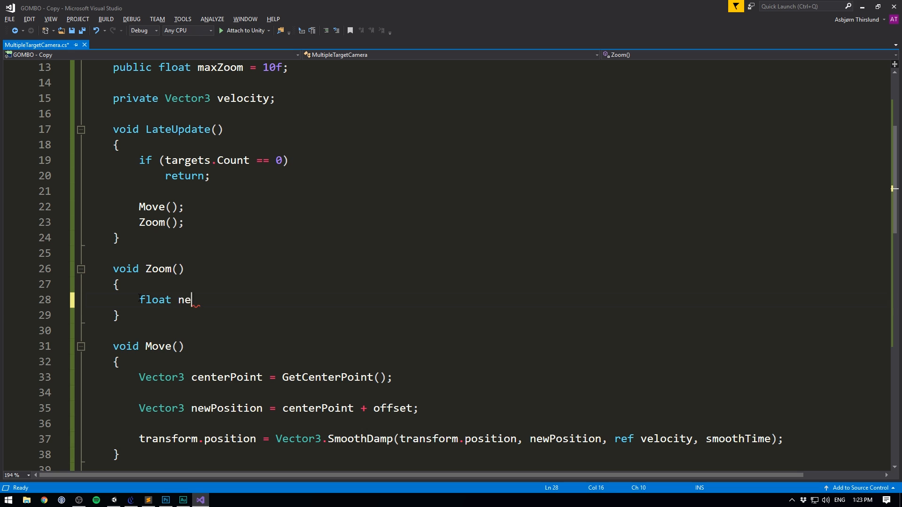
pyautogui.write('wZoom =')
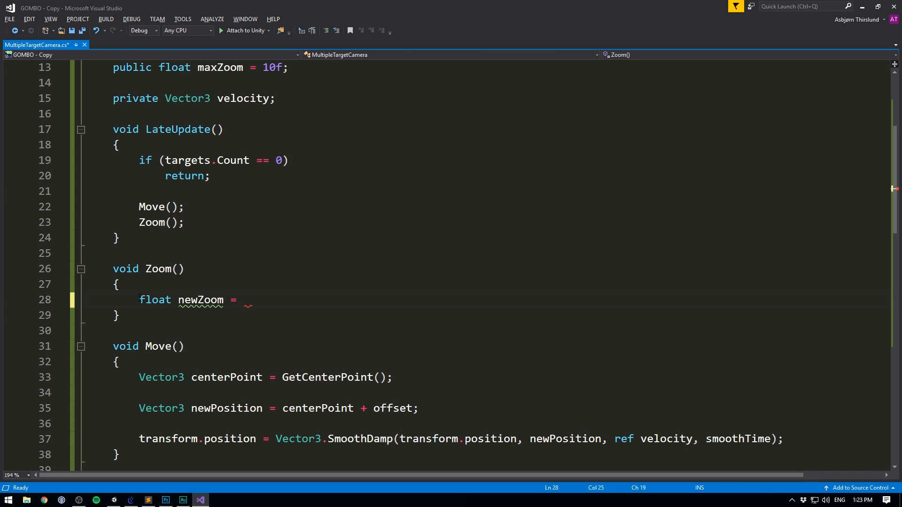
pyautogui.write('Mathf.Lerp')
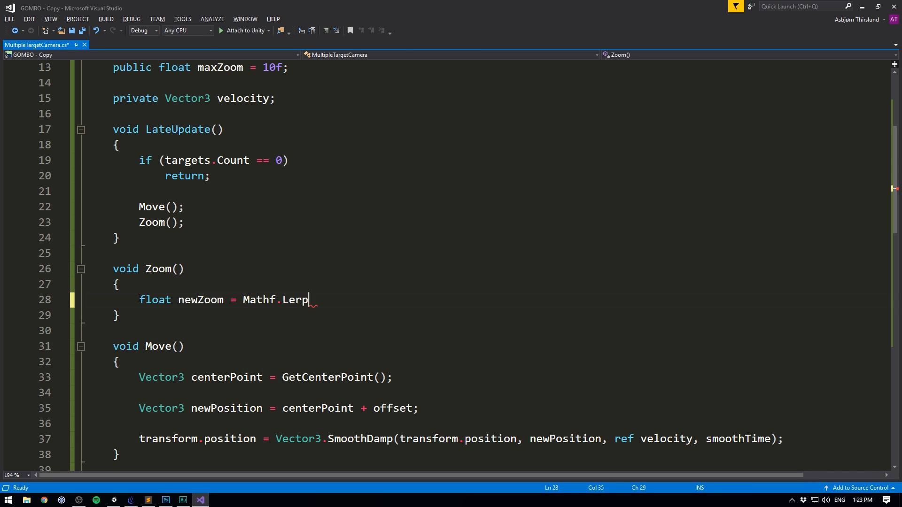
pyautogui.write('(')
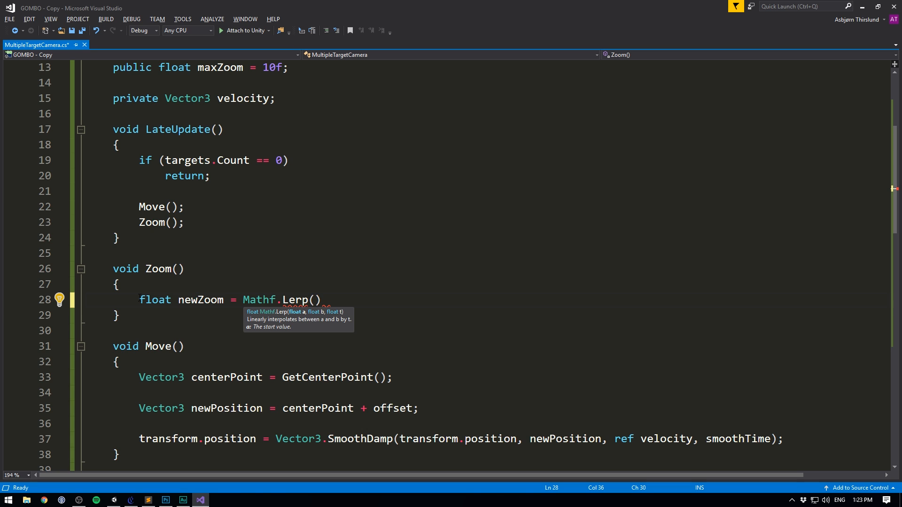
pyautogui.write('max')
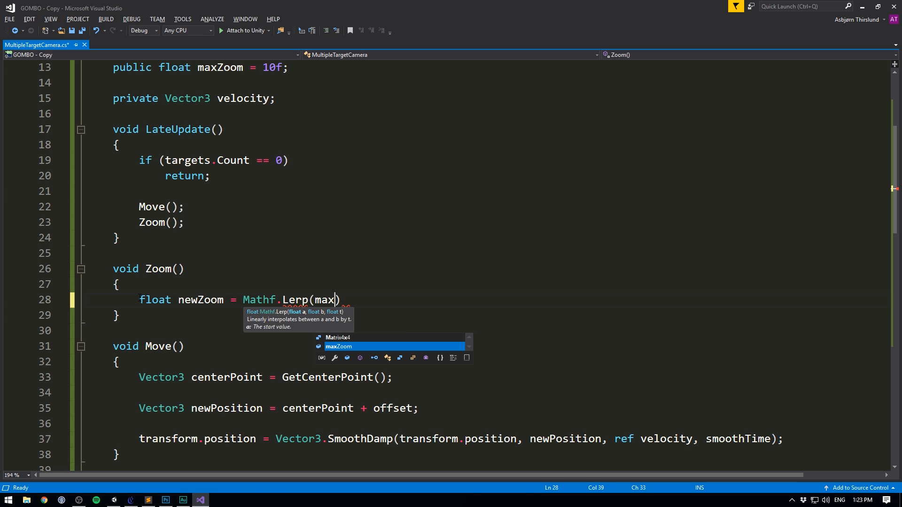
pyautogui.write('Zoom, minZoom,')
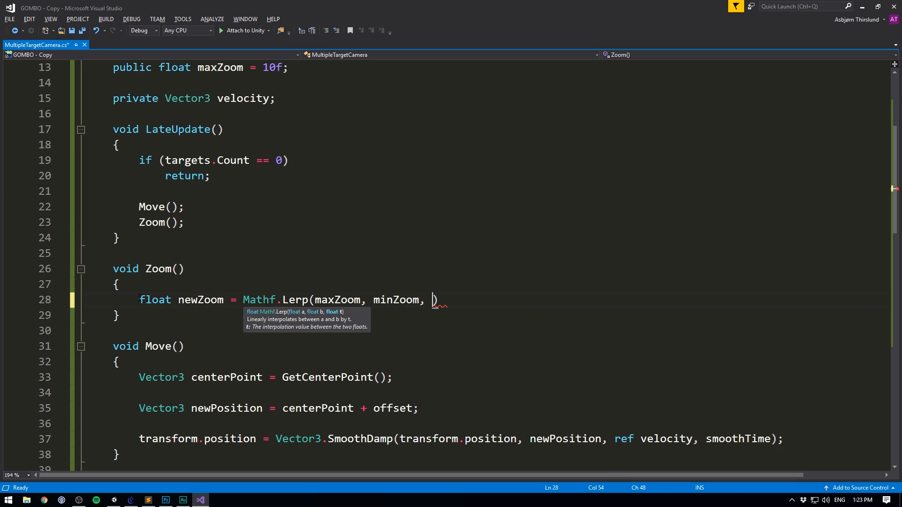
pyautogui.write('GetGreatestDistance)')
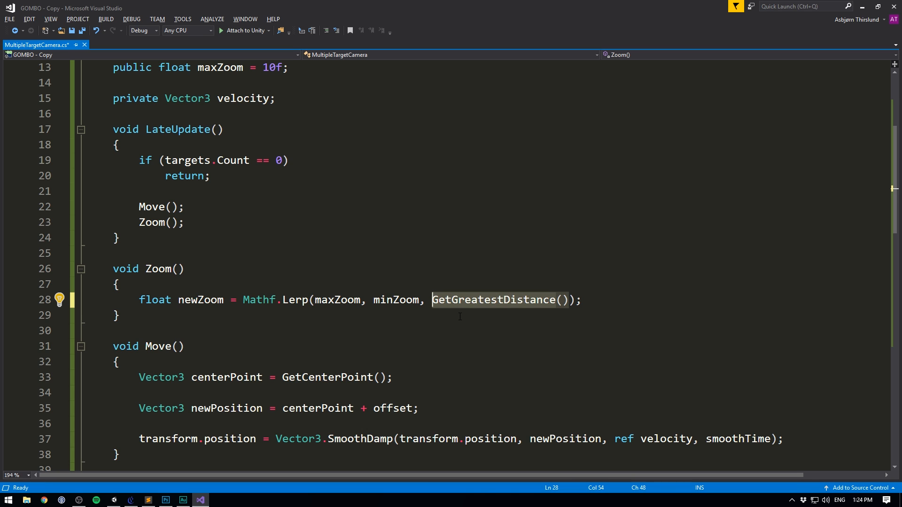
pyautogui.click(396, 300)
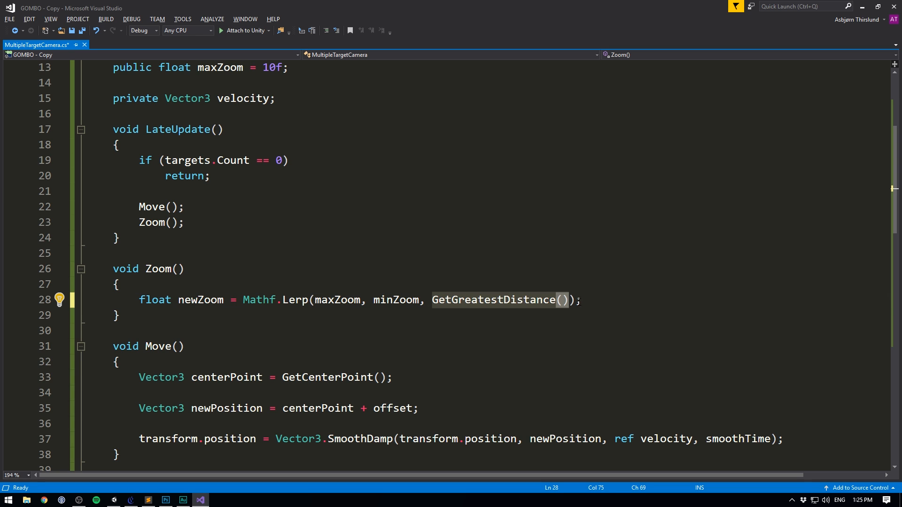
pyautogui.write('/')
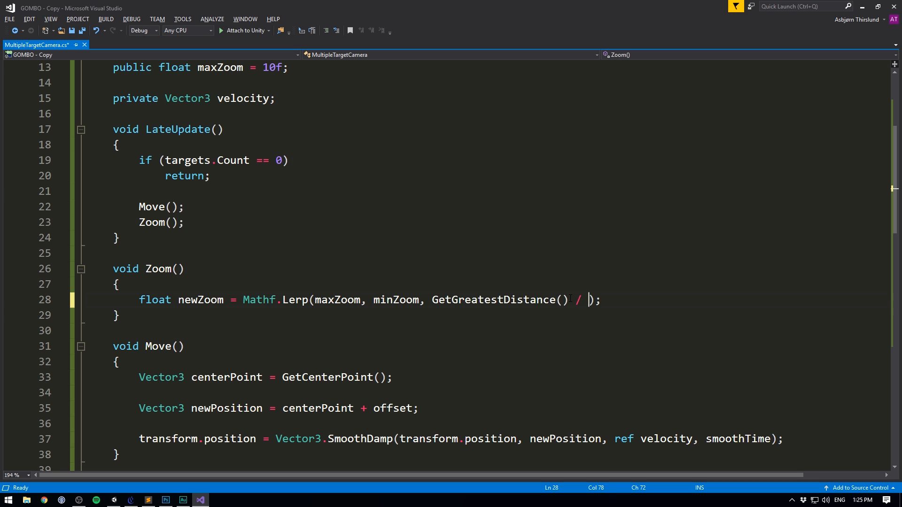
pyautogui.write('50f')
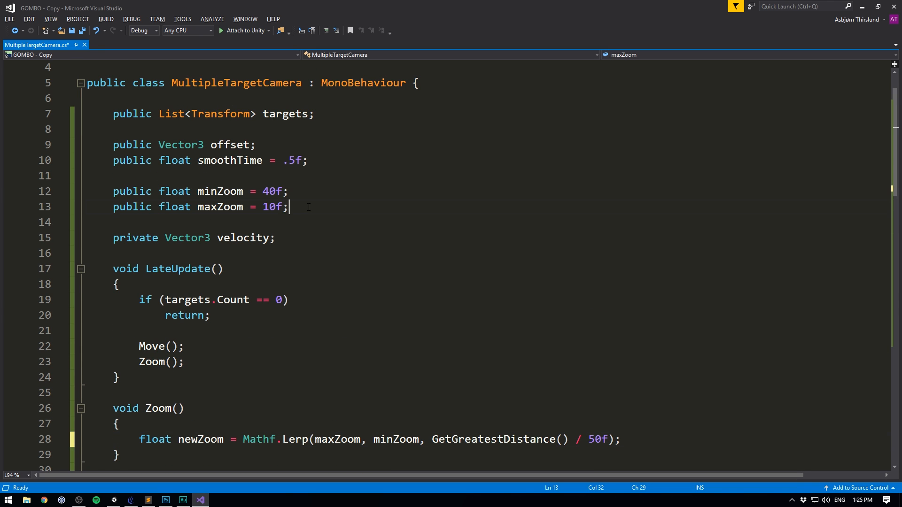
# - Declare a public float zoomLimiter field under maxZoom
pyautogui.write('public float zoomLimiter = 50f;')
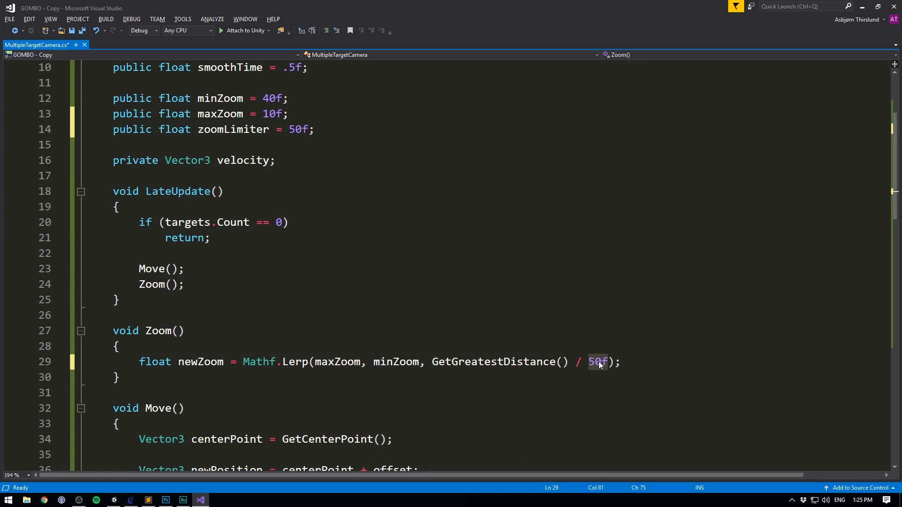
pyautogui.write('zoomLimiter')
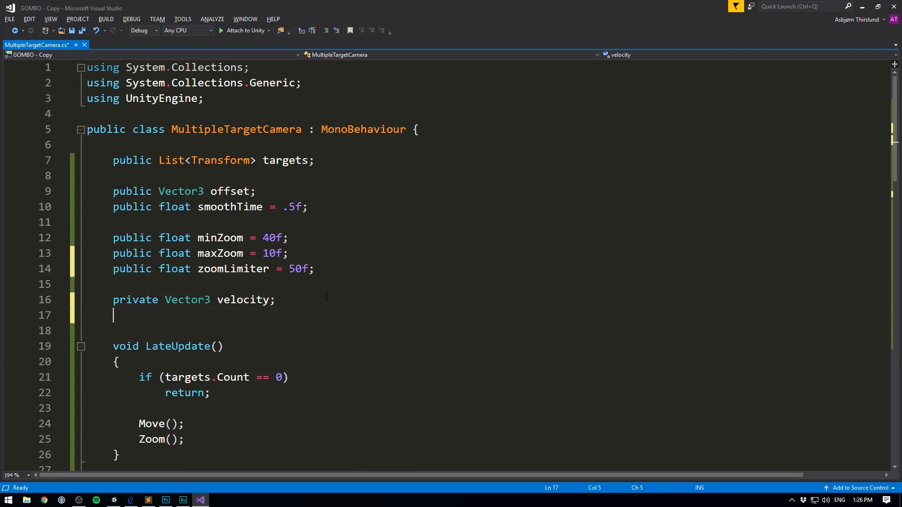
# - Add private Camera cam and a Start() assigning cam = GetComponent<Camera>()
pyautogui.write('private Camera cam;')
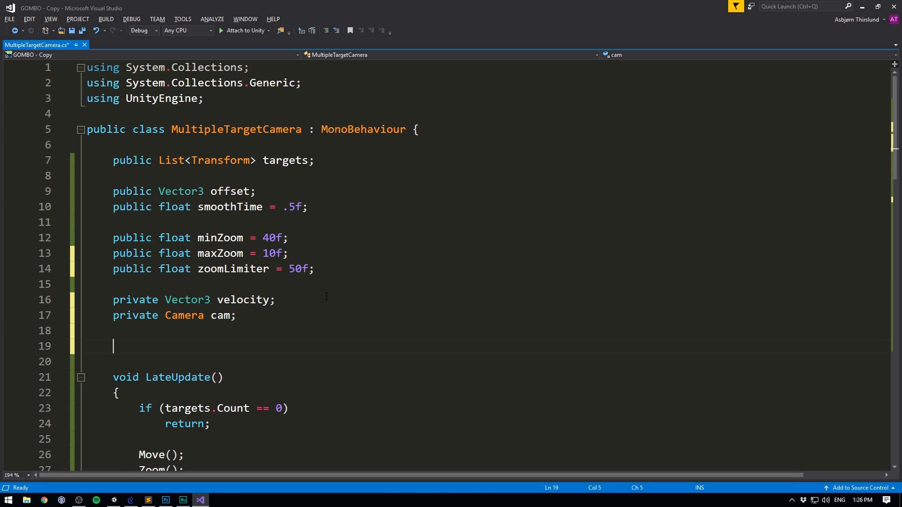
pyautogui.write('void Start()')
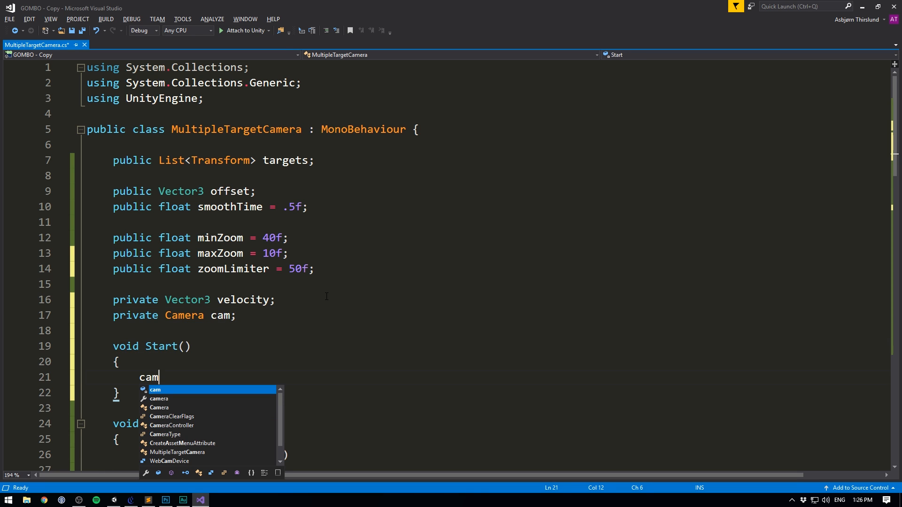
pyautogui.write('= GetComponent')
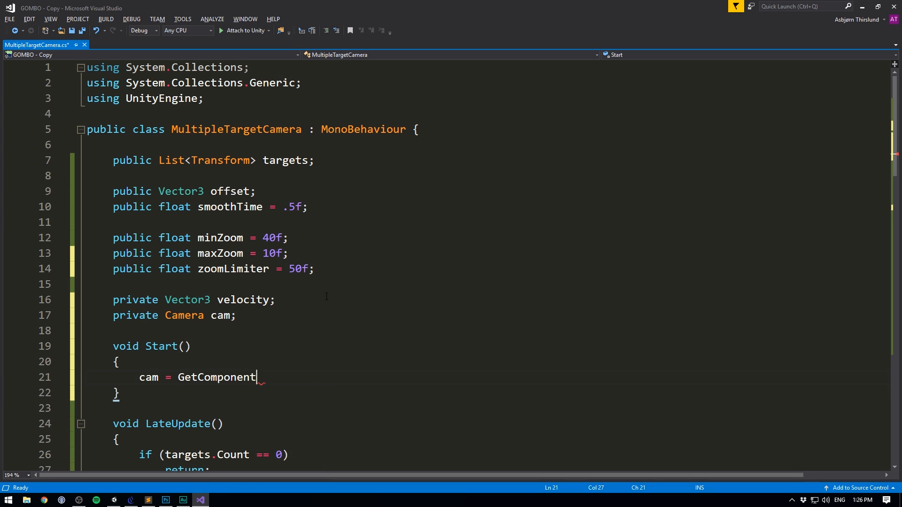
pyautogui.write('<Camera>()')
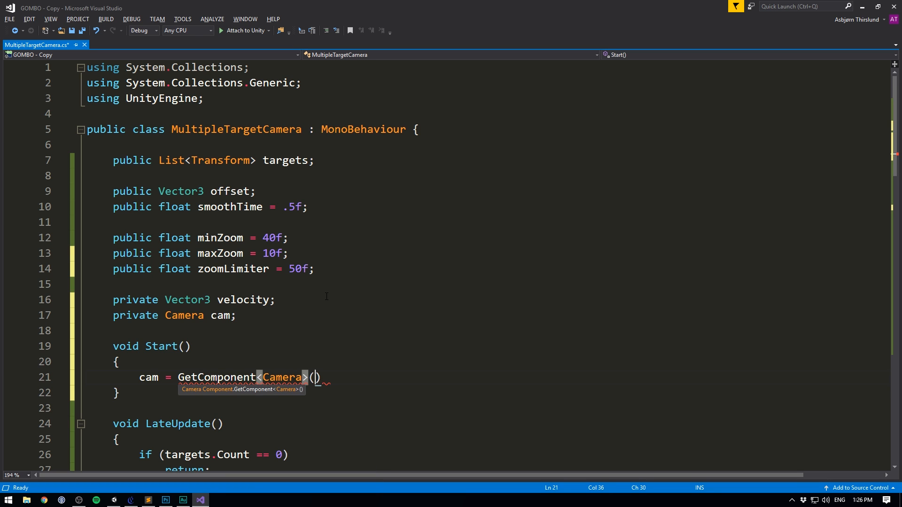
pyautogui.write(';')
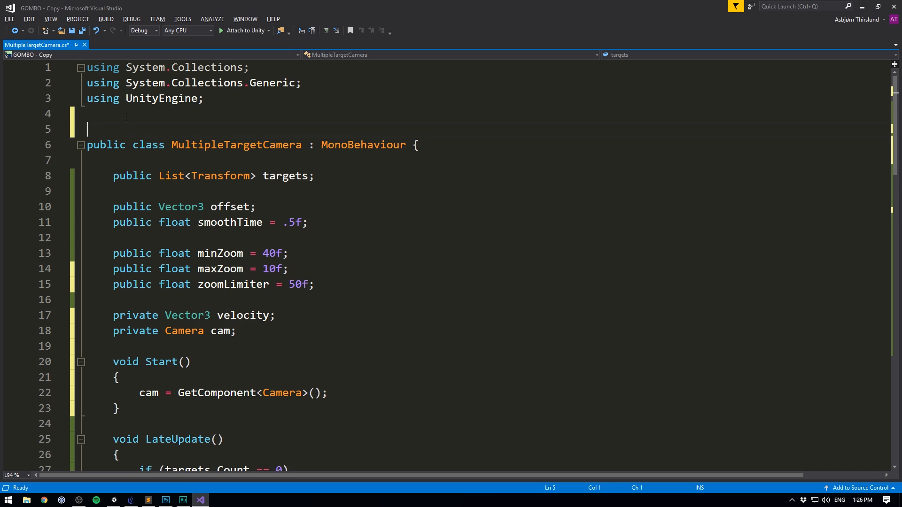
# - Add [RequireComponent(typeof(Camera))] above the class
pyautogui.write('[RequireComponent]')
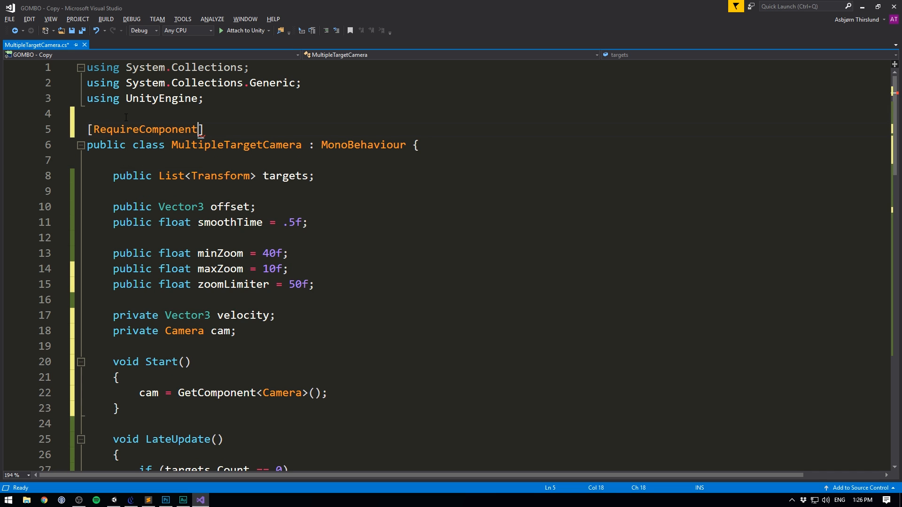
pyautogui.write('(typeof(C')
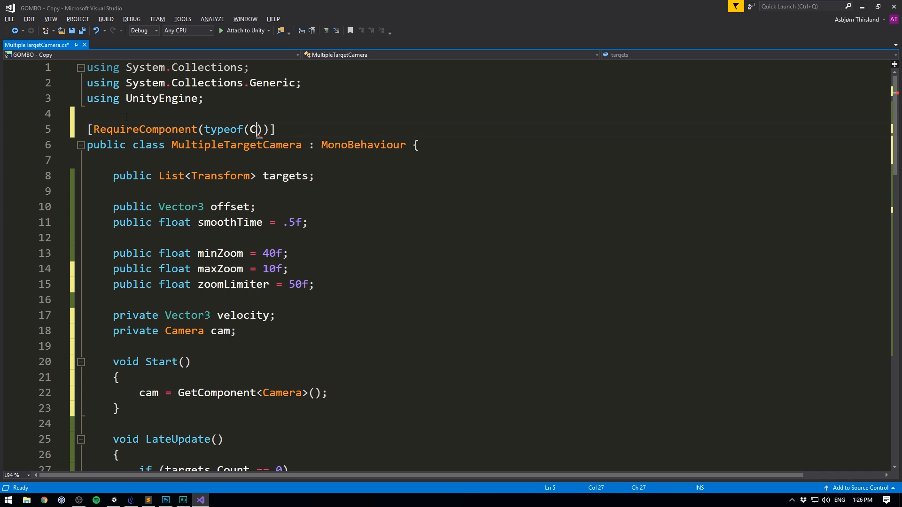
pyautogui.scroll(-3)
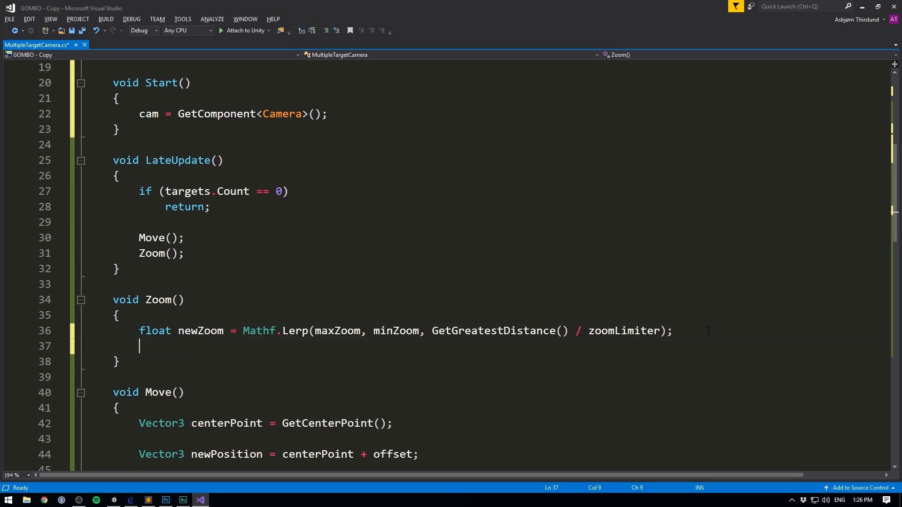
# - Write cam.fieldOfView = Mathf.Lerp(cam.fieldOfView, newZoom, Time.deltaTime) in Zoom()
pyautogui.write('cam.fieldOfView = newZoom;')
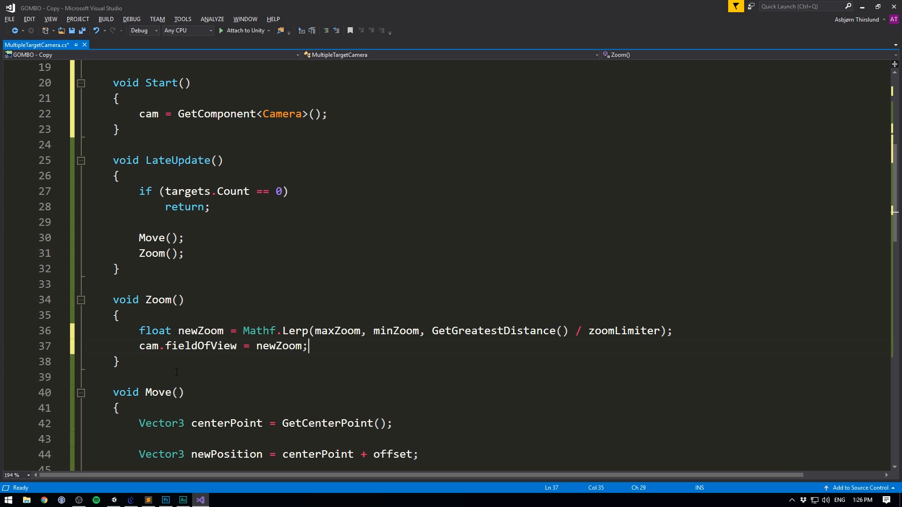
pyautogui.scroll(-3)
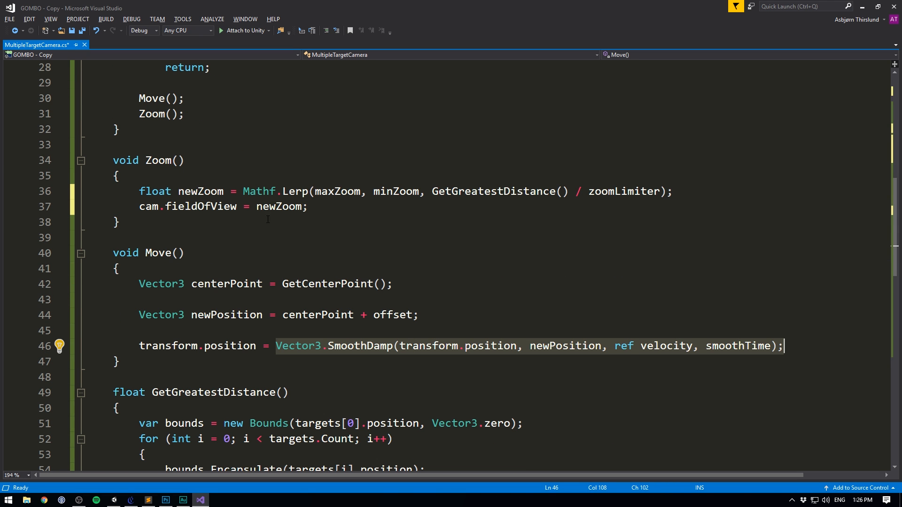
pyautogui.click(278, 207)
pyautogui.write('Mathf')
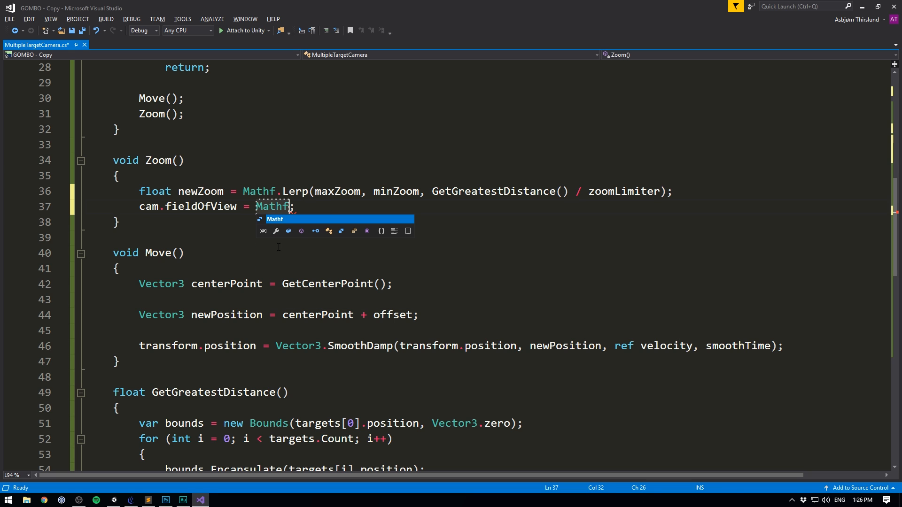
pyautogui.write('.Lerp')
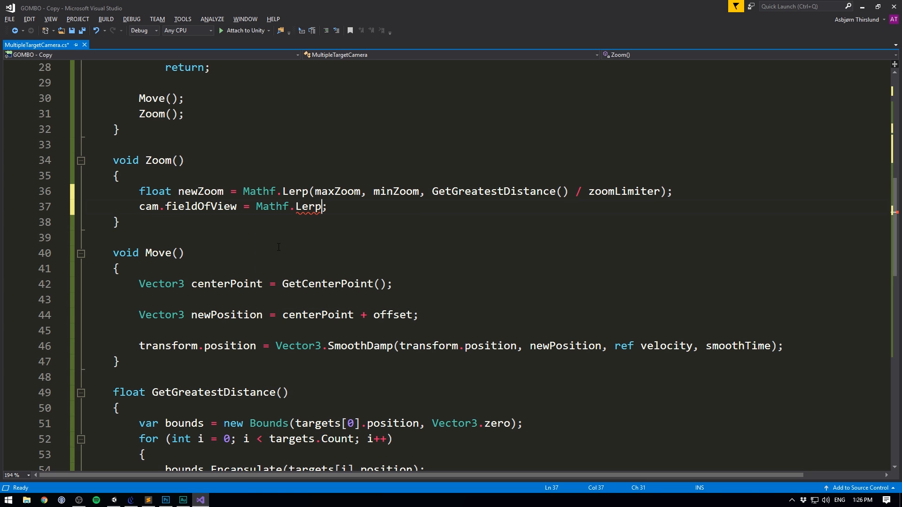
pyautogui.write('(')
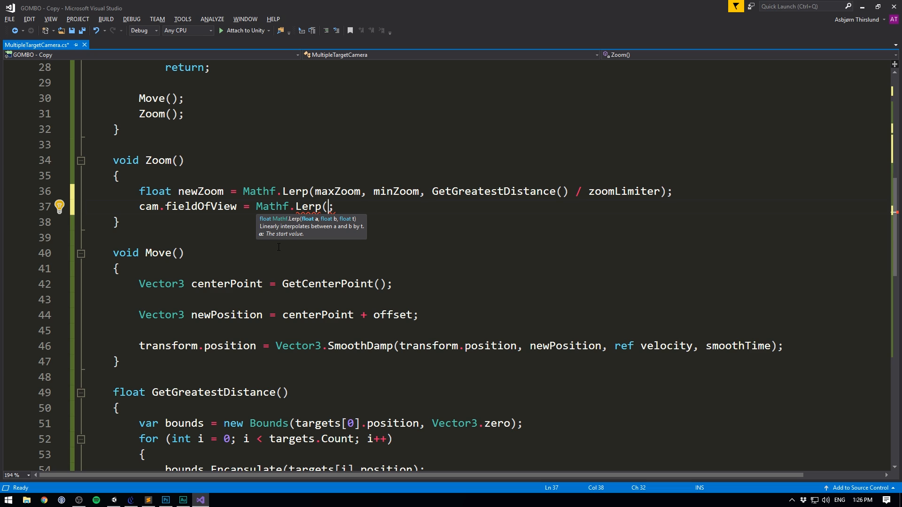
pyautogui.write('cam.fieldOfView,')
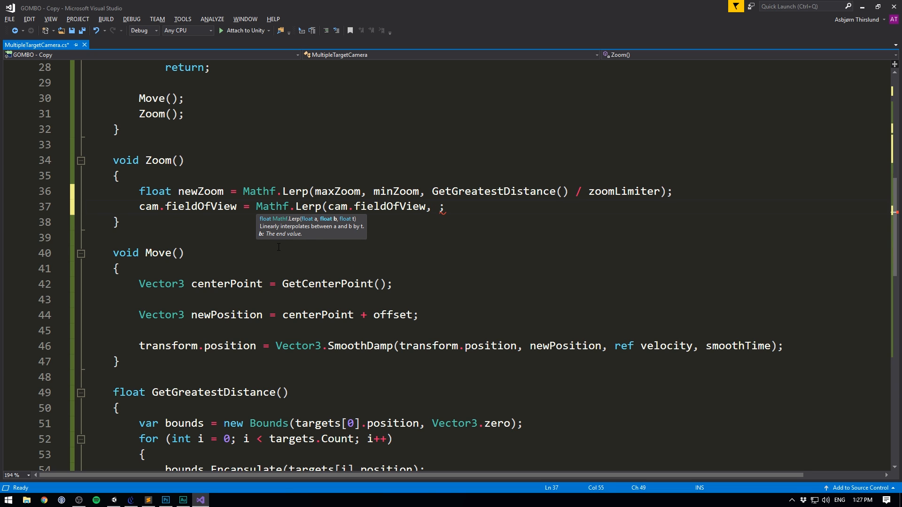
pyautogui.write('newZoom,')
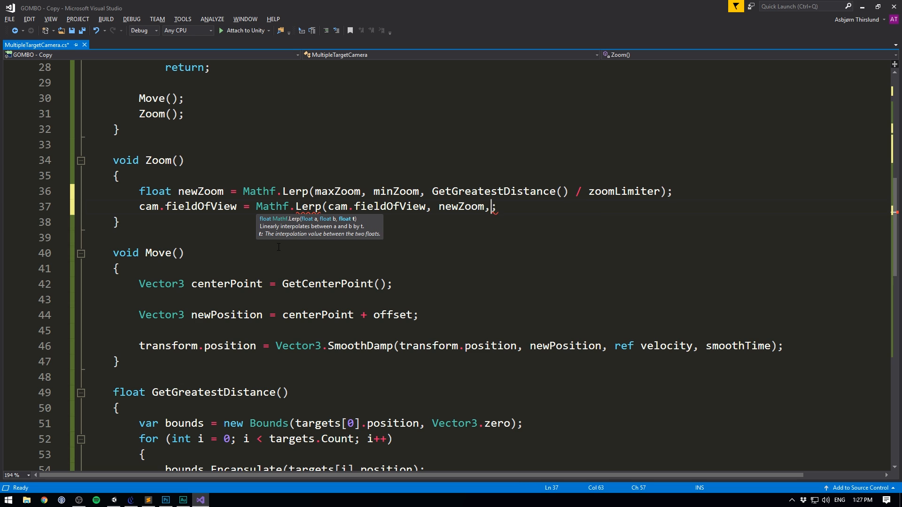
pyautogui.write('Time.del')
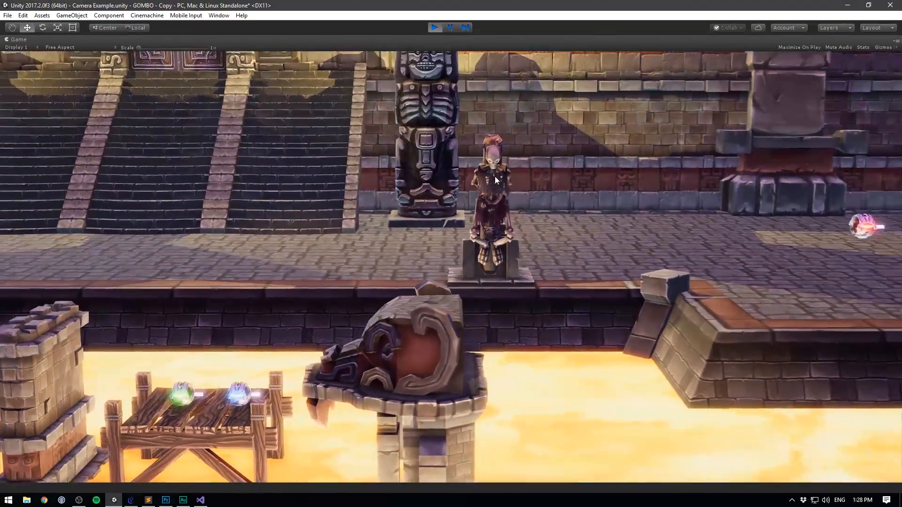
# - Select the Camera during play to view Min Zoom 40, Max Zoom 10 and Zoom Limiter 50
pyautogui.click(450, 28)
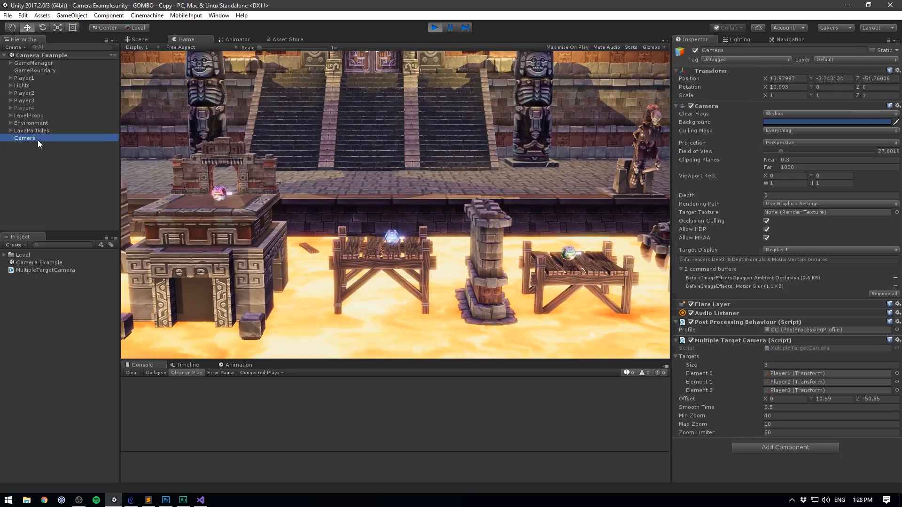